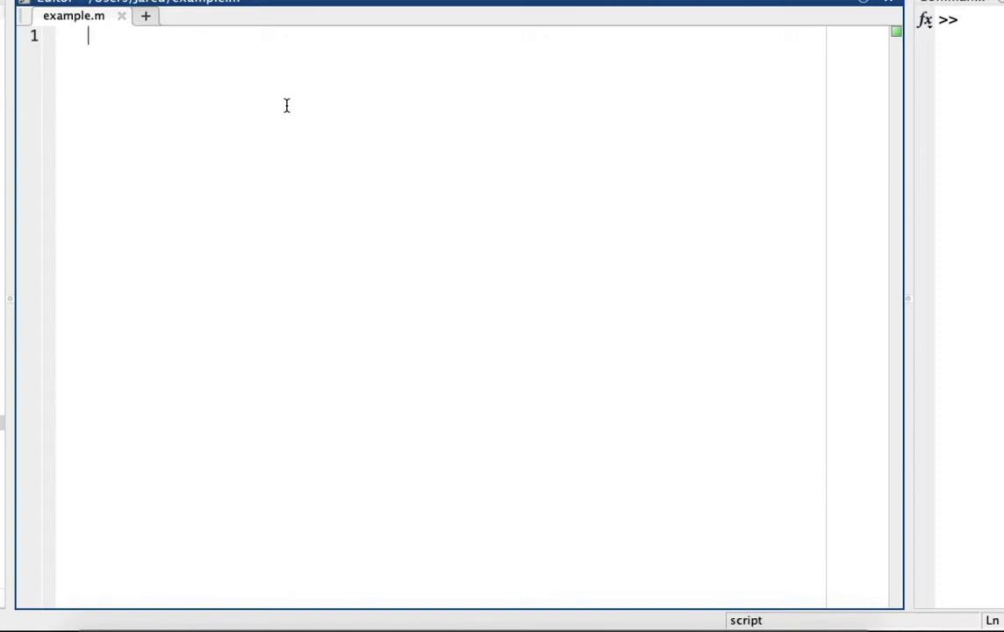
Step: Add the line im = imread('button.jpg') to example.m
type("im =")
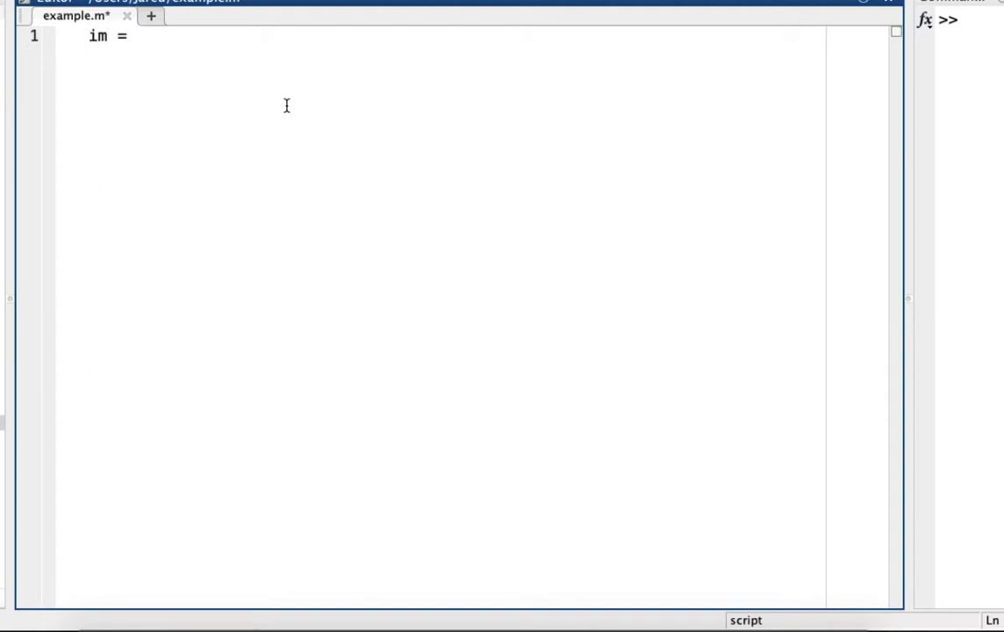
type("imread(")
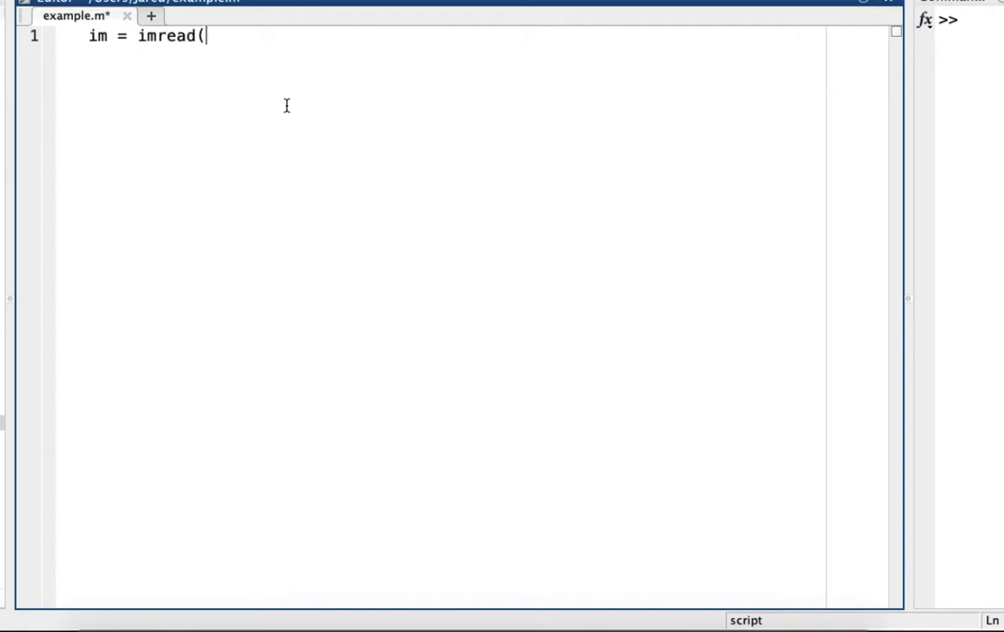
type("'b")
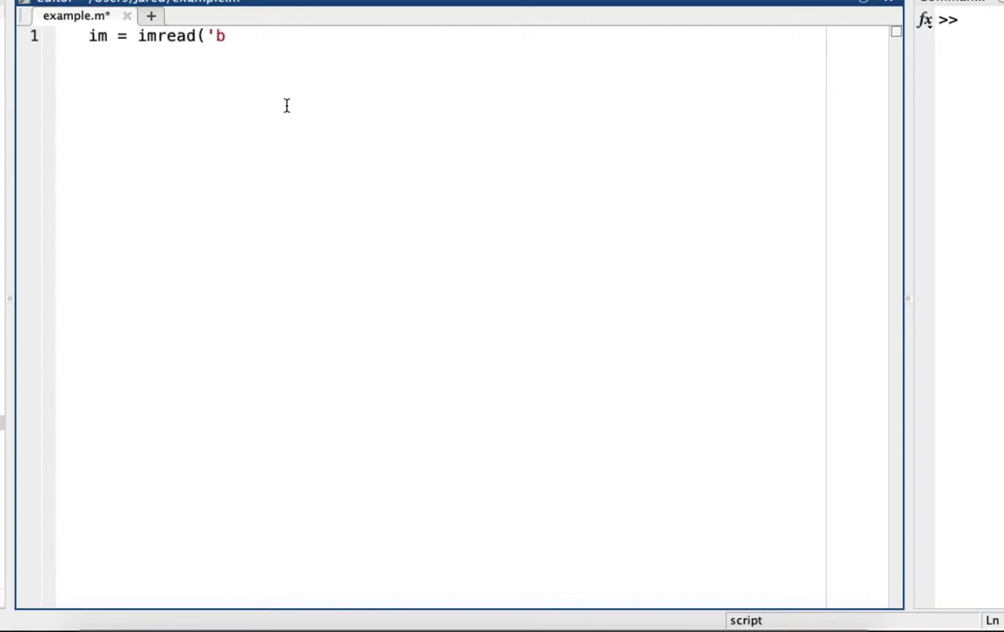
type("utton.")
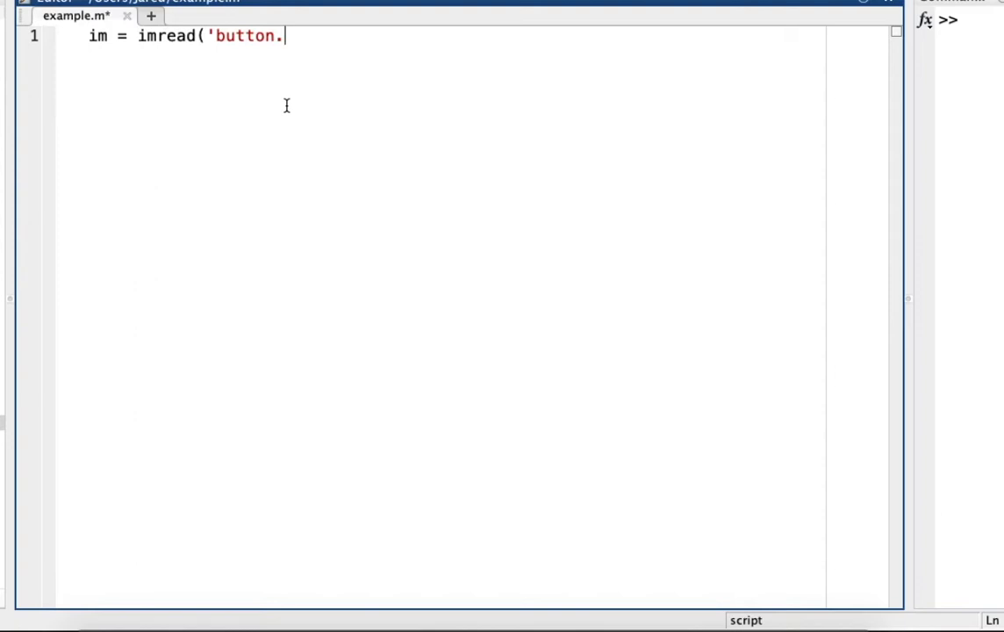
type("jpg');")
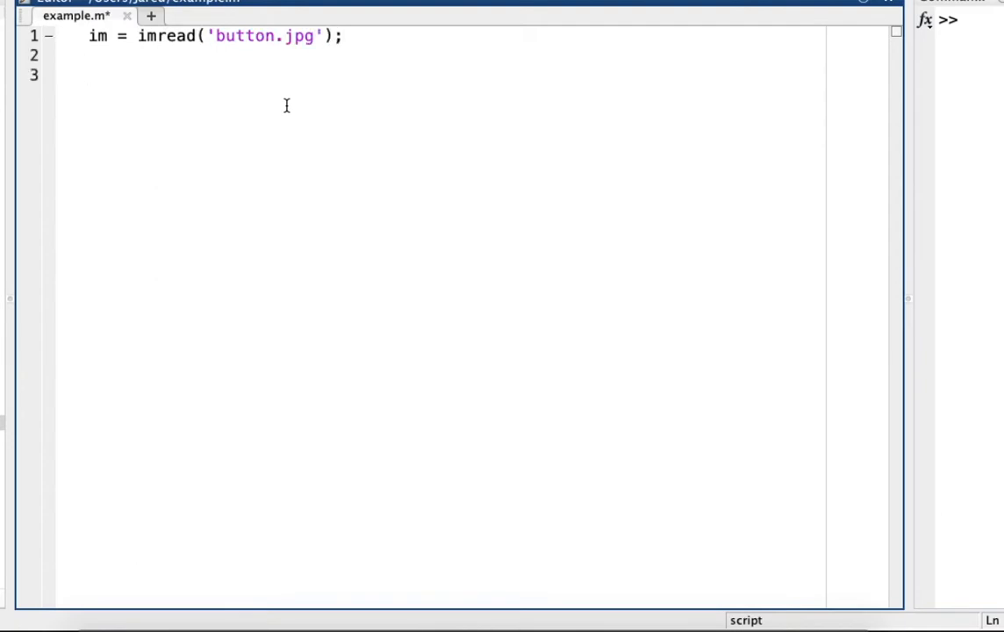
Step: Add gray = rgb2gray(im) on line 3
type("gray =")
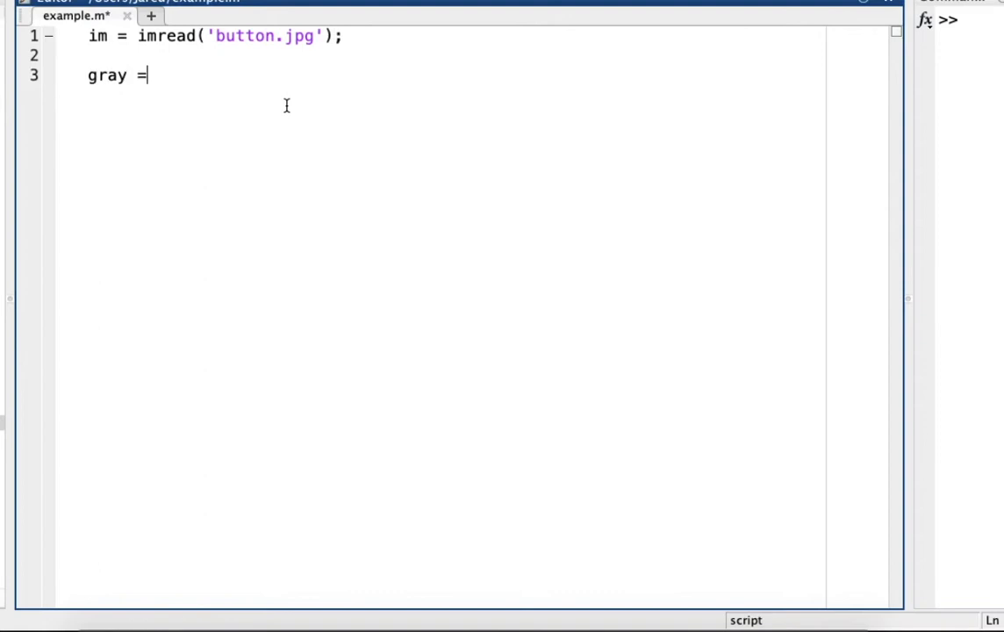
type("rg")
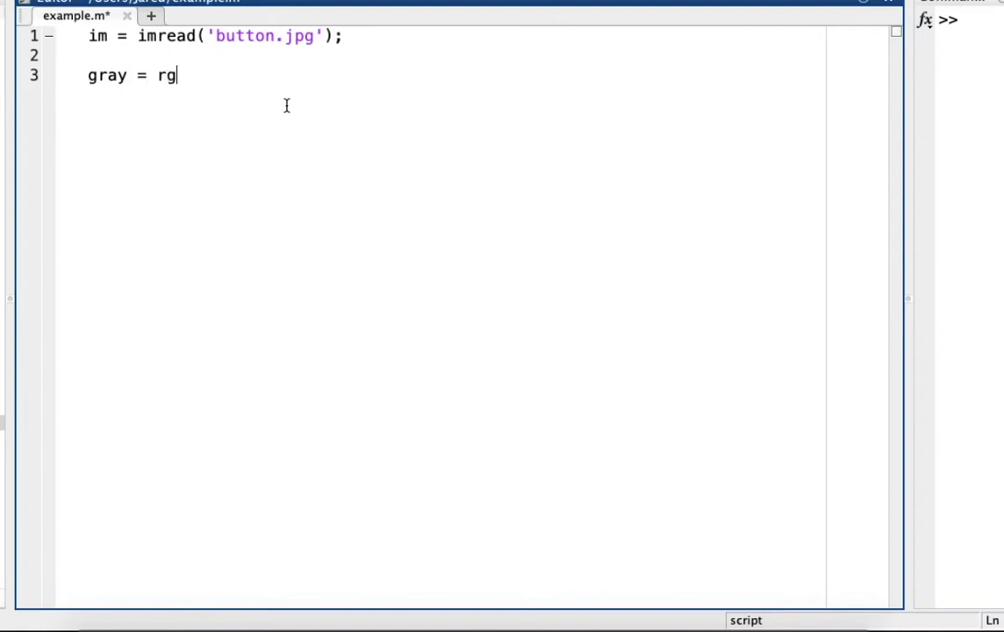
type("b2gray")
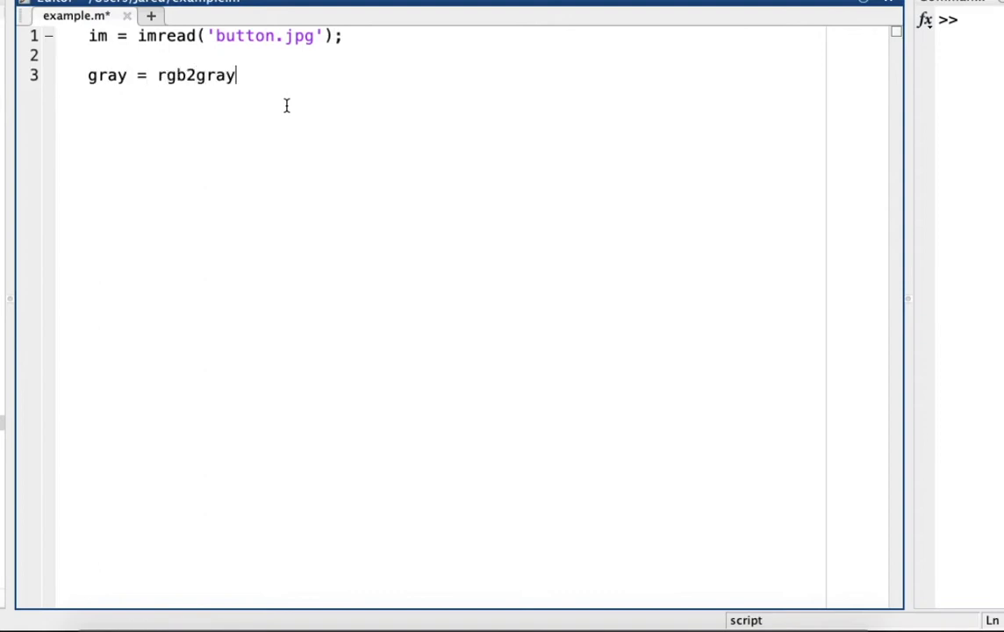
type("(im)")
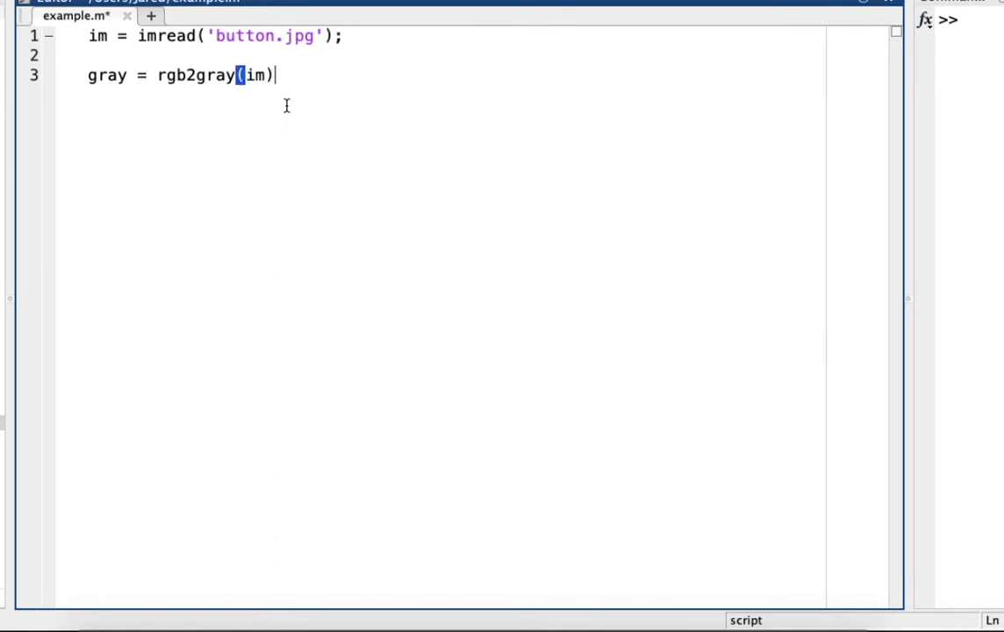
Step: Write threshold_calc = graythresh(gray) on line 5
type("thr")
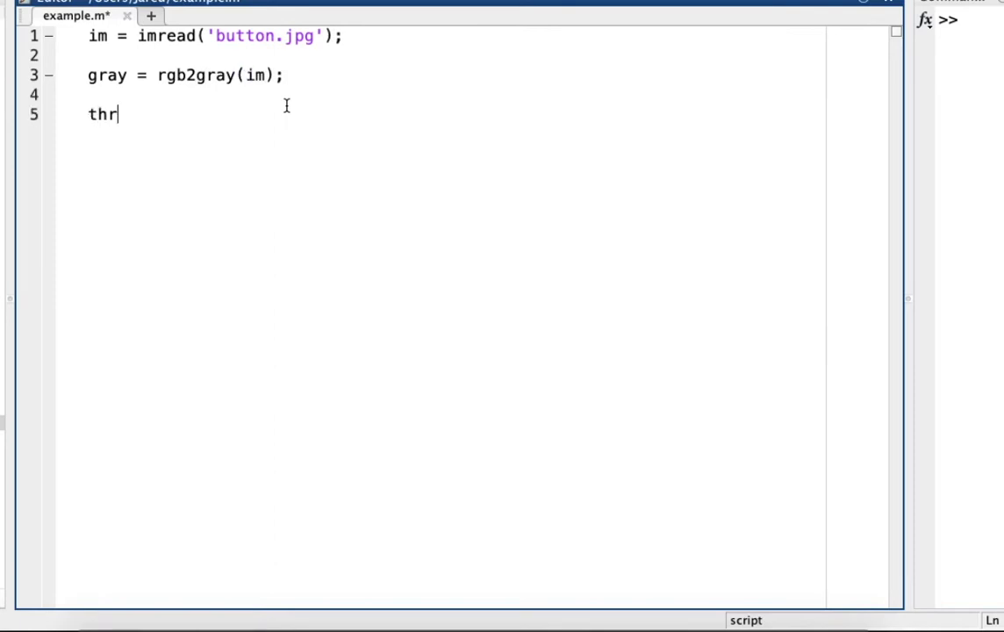
type("eshold")
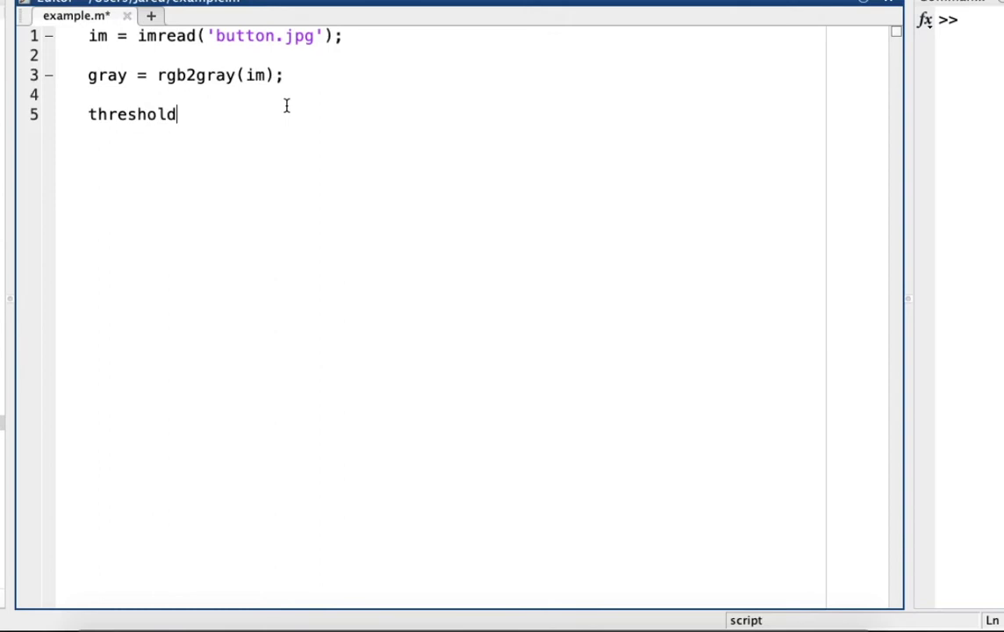
type("_calc =")
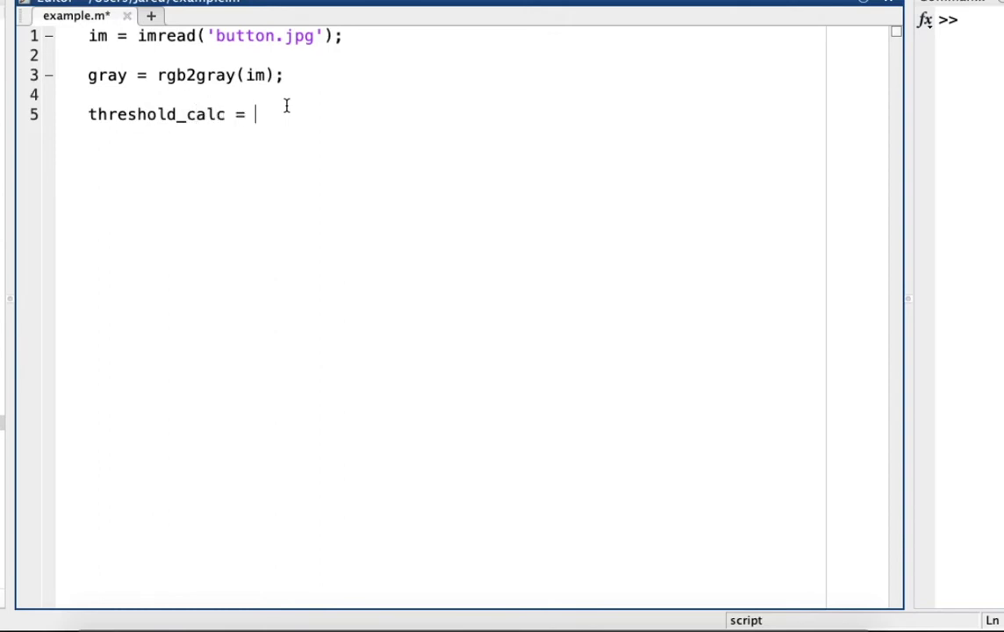
type("gra")
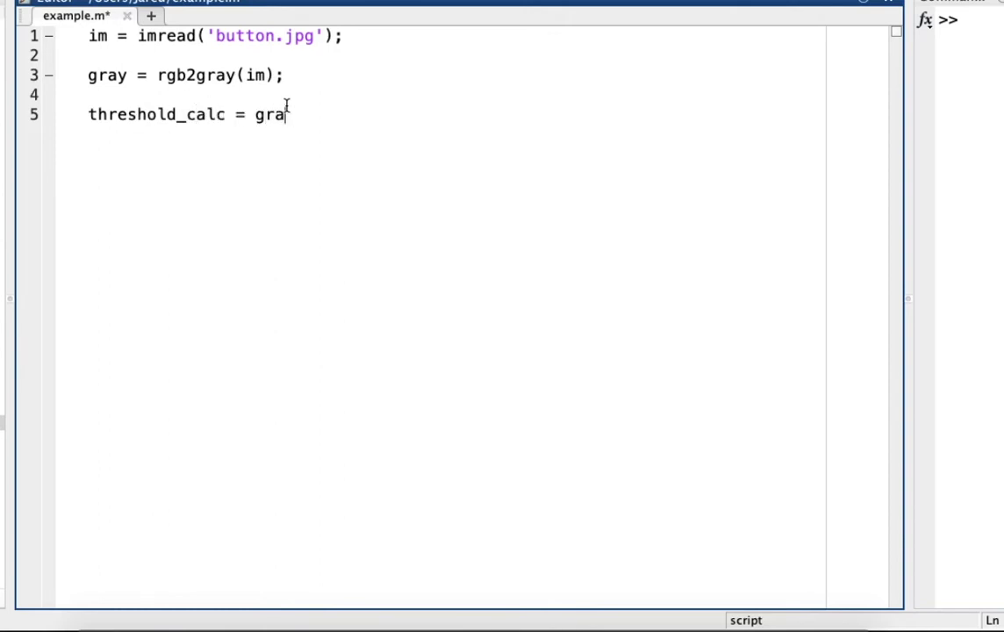
type("yt")
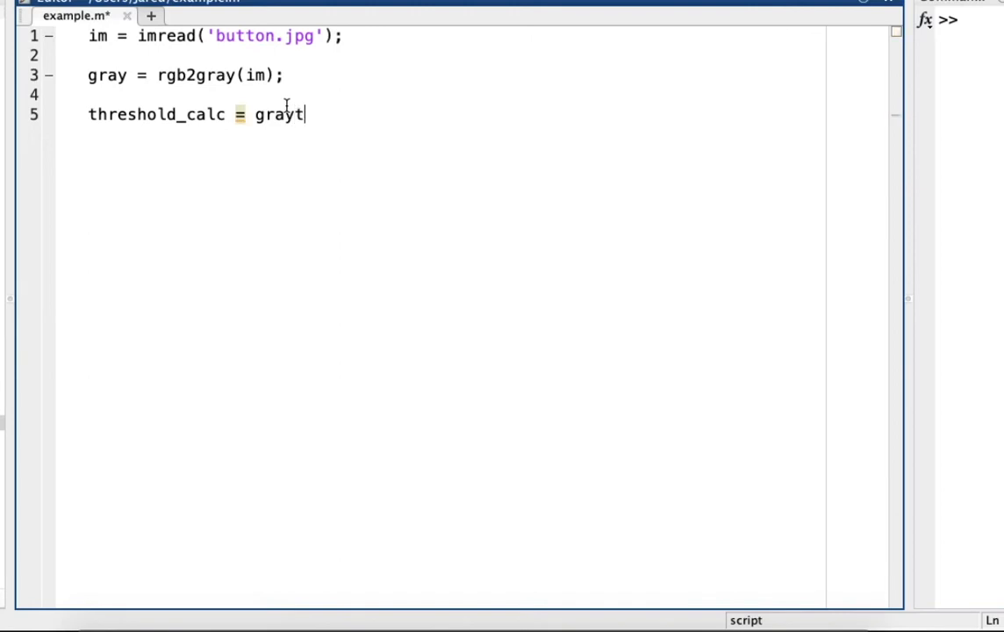
type("hresh")
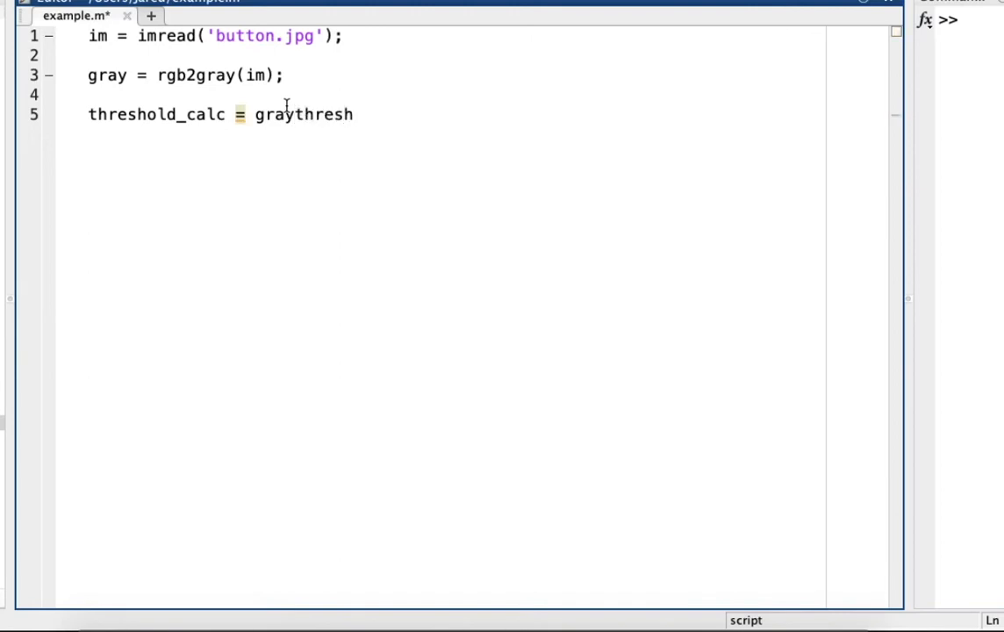
type("(gray);")
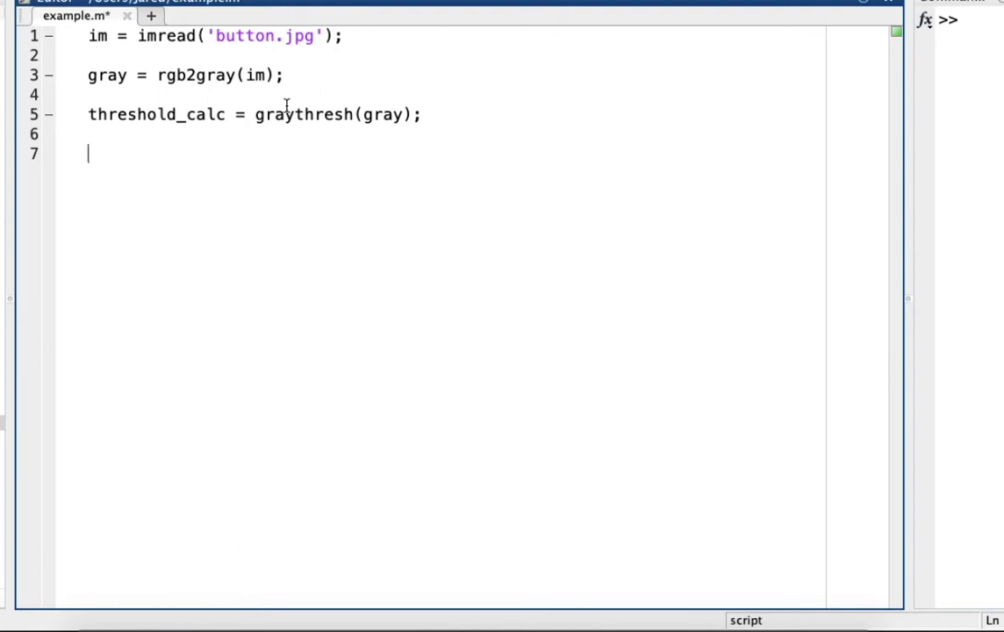
Step: Write image_thresh = imbinarize(gray, threshold_calc); on line 7 and begin an imshow line
type("image")
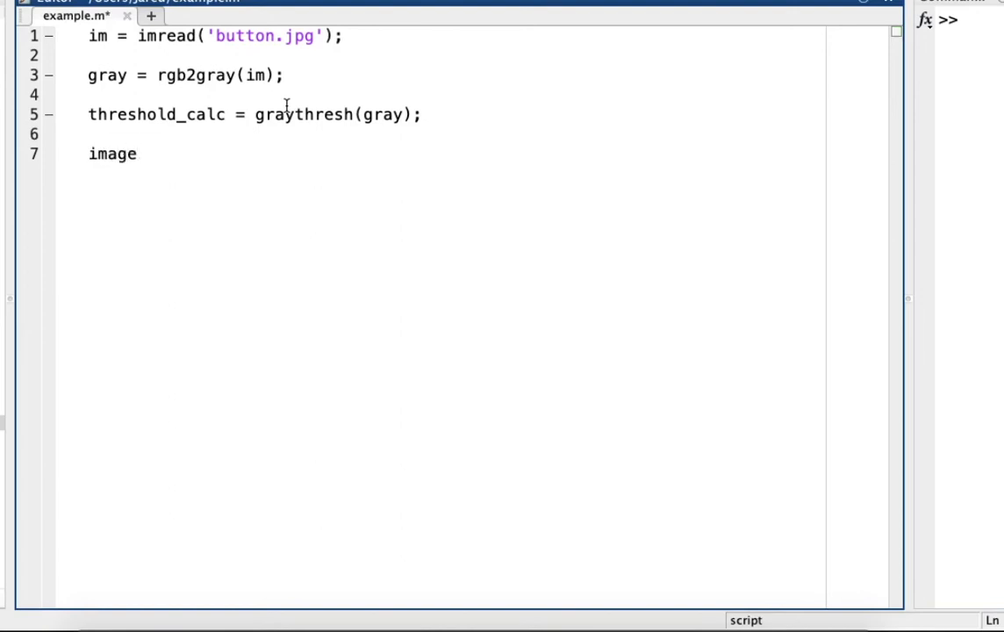
type("_thresh")
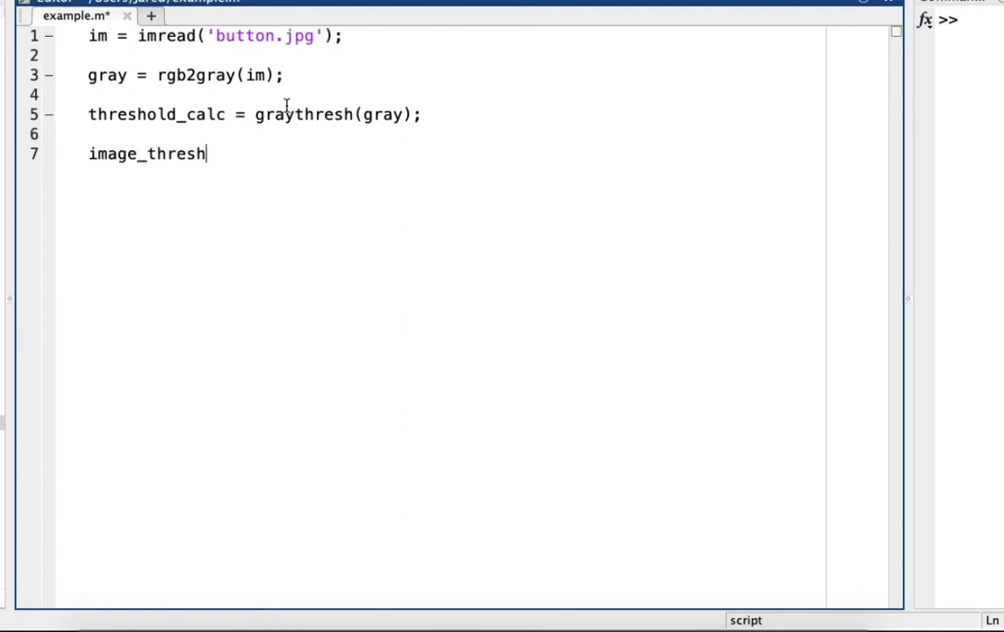
type("= imbi")
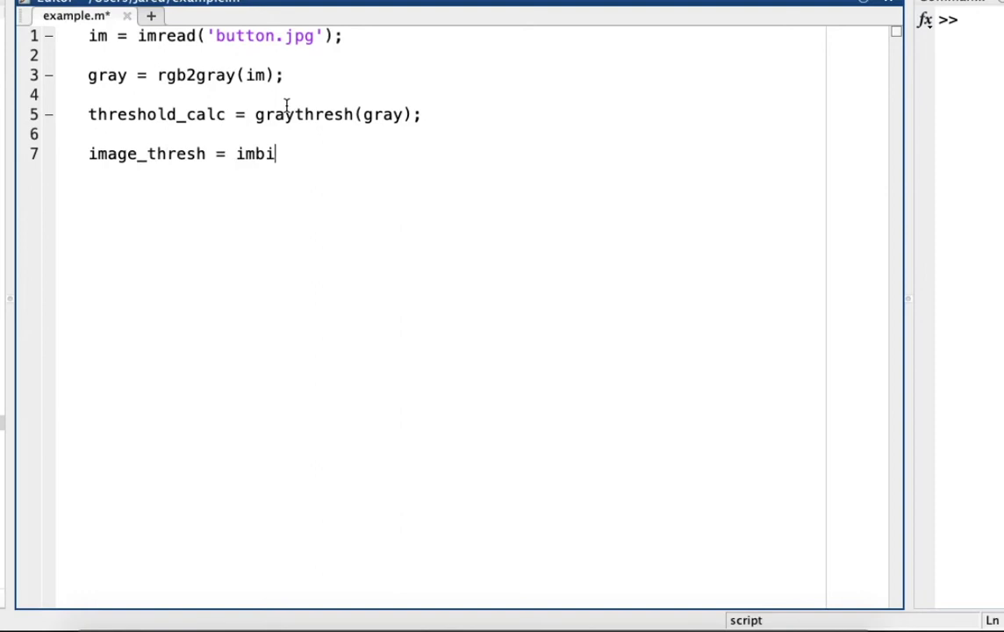
type("n")
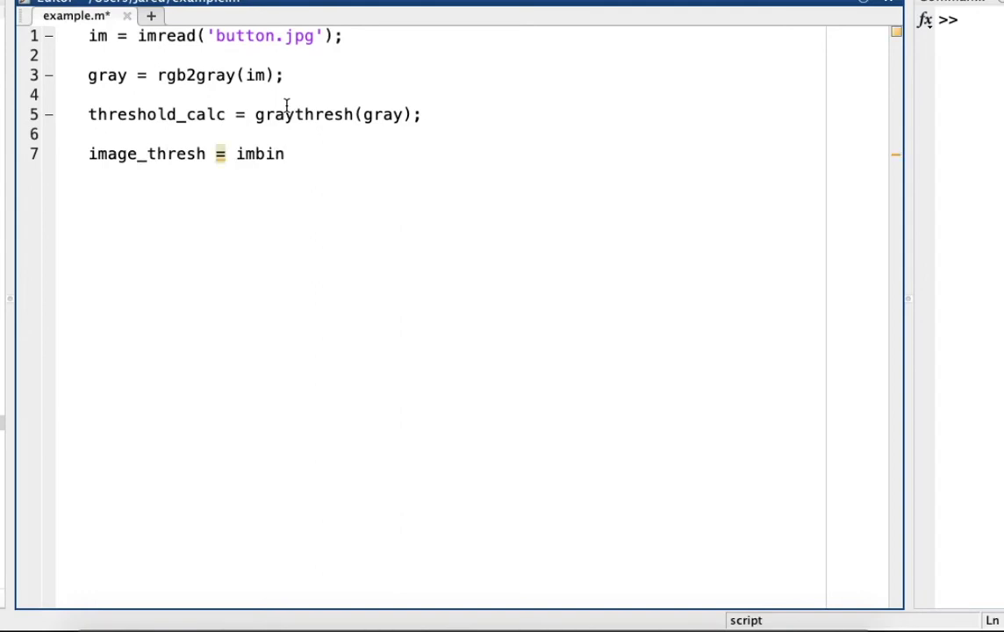
type("arize")
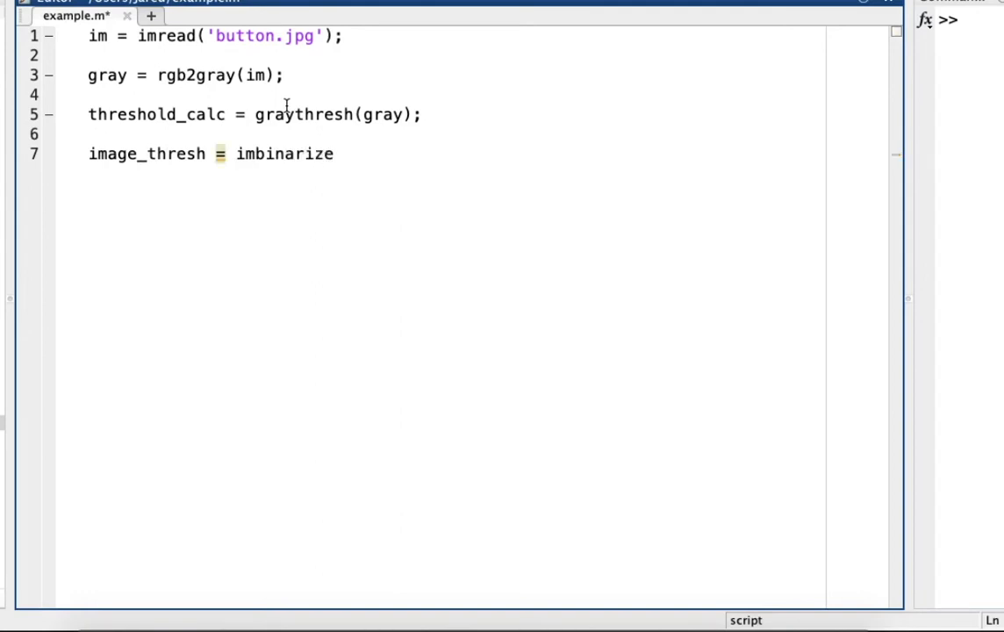
type("(gr")
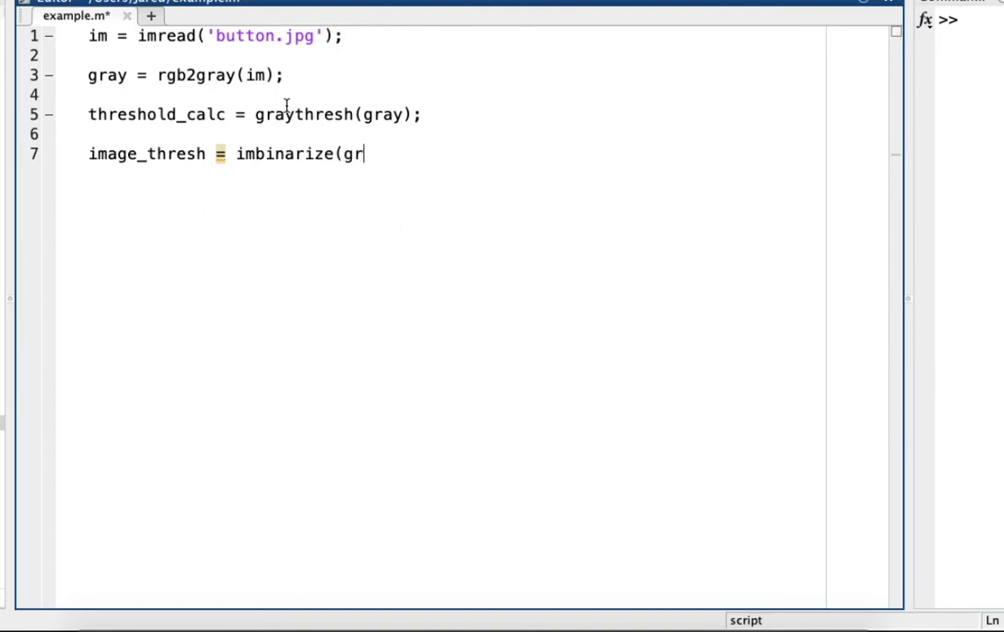
type("ay, thre")
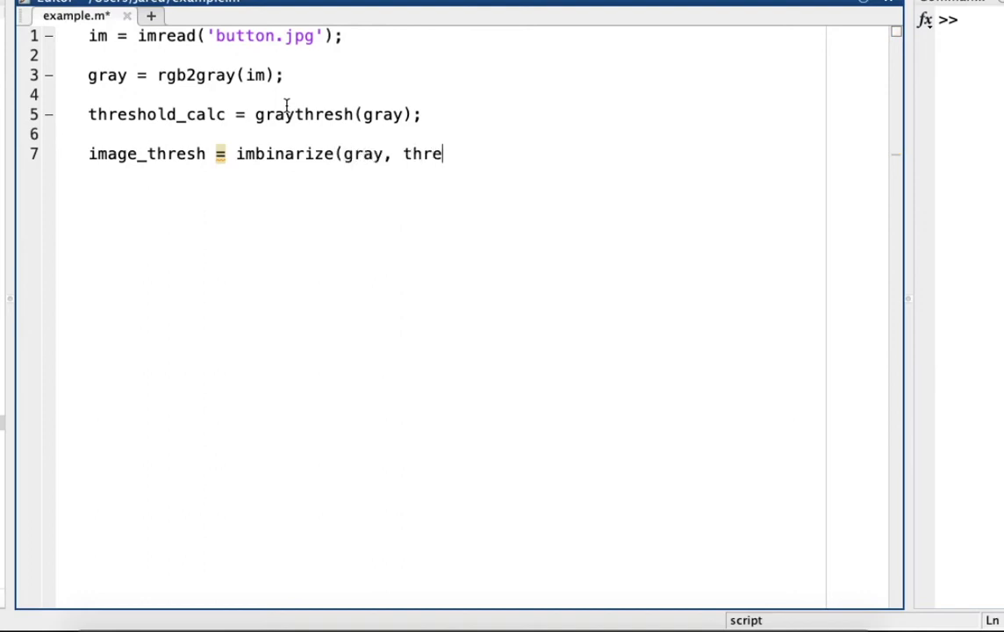
type("shold")
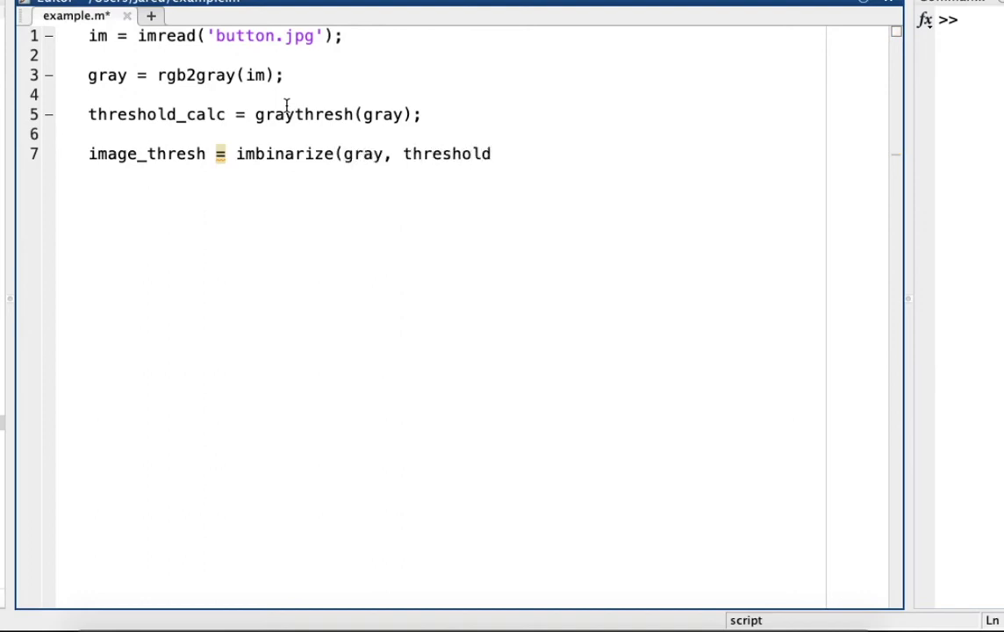
type("_calc);")
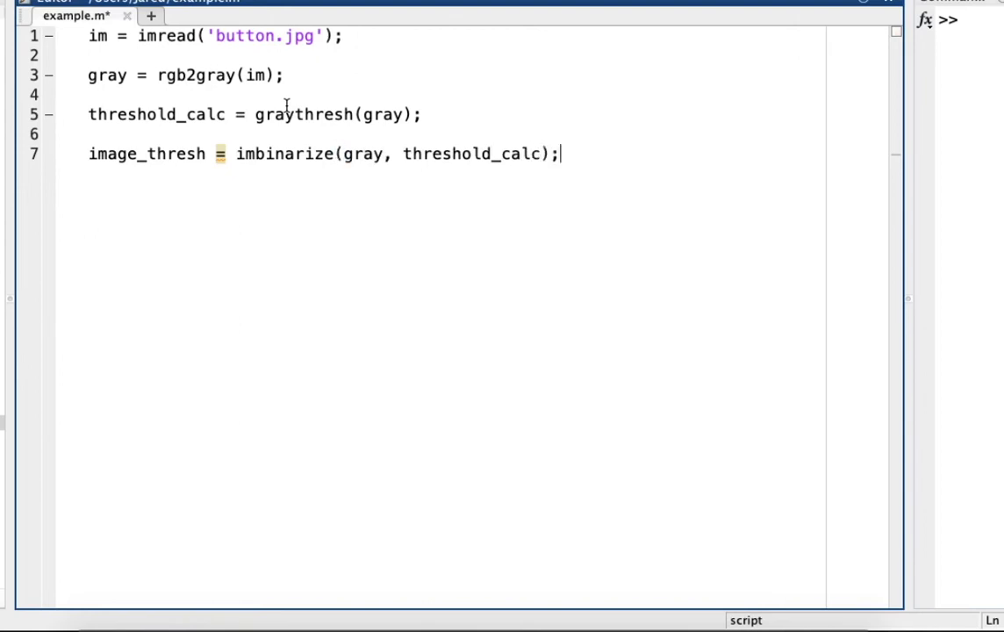
type("imshow")
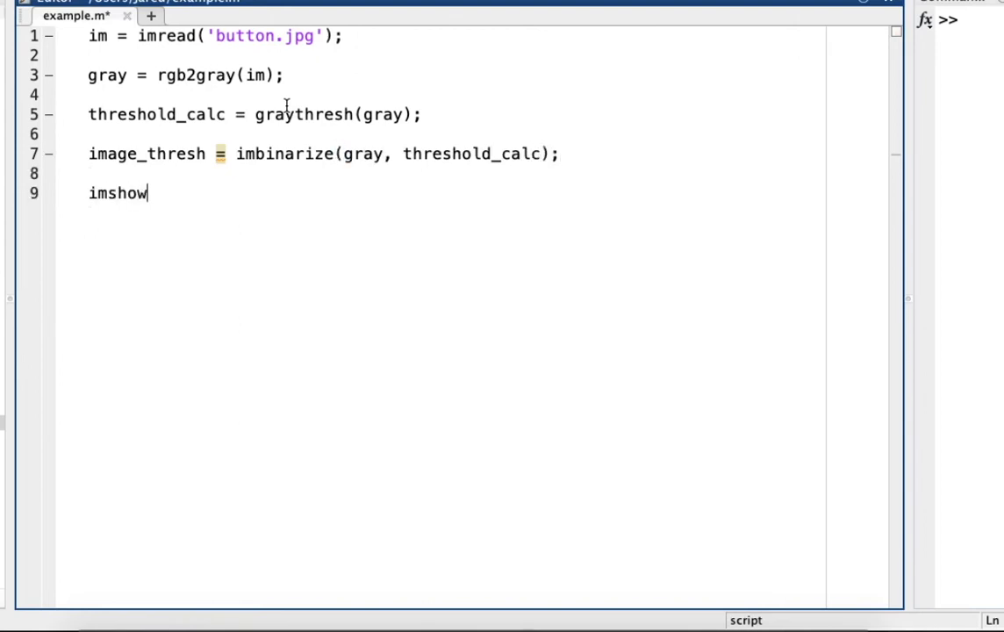
Step: Complete line 9 as imshowpair(im, image_thresh, 'montage')
type("pair")
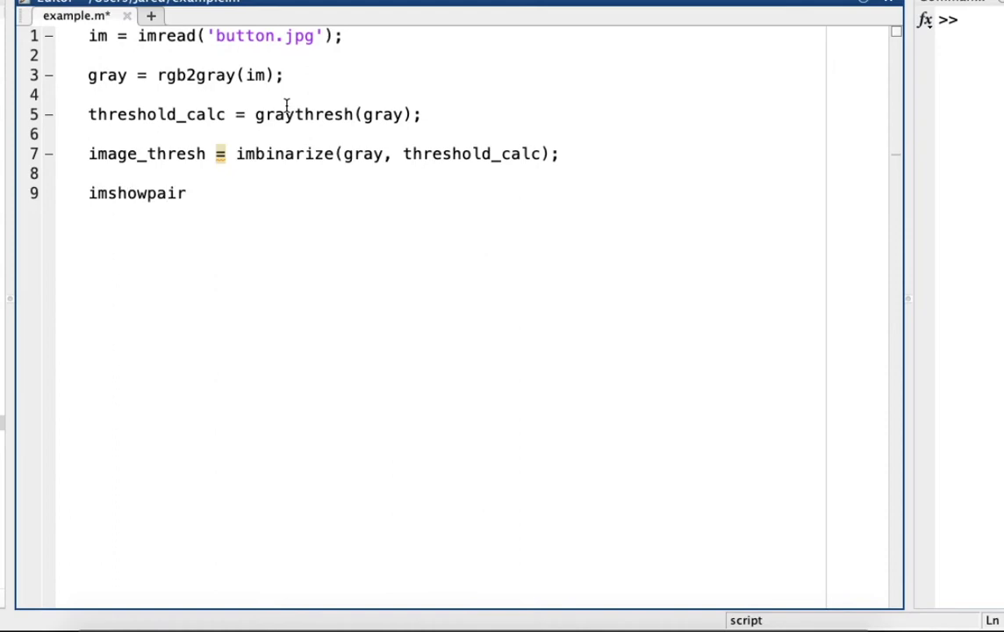
type("(im,")
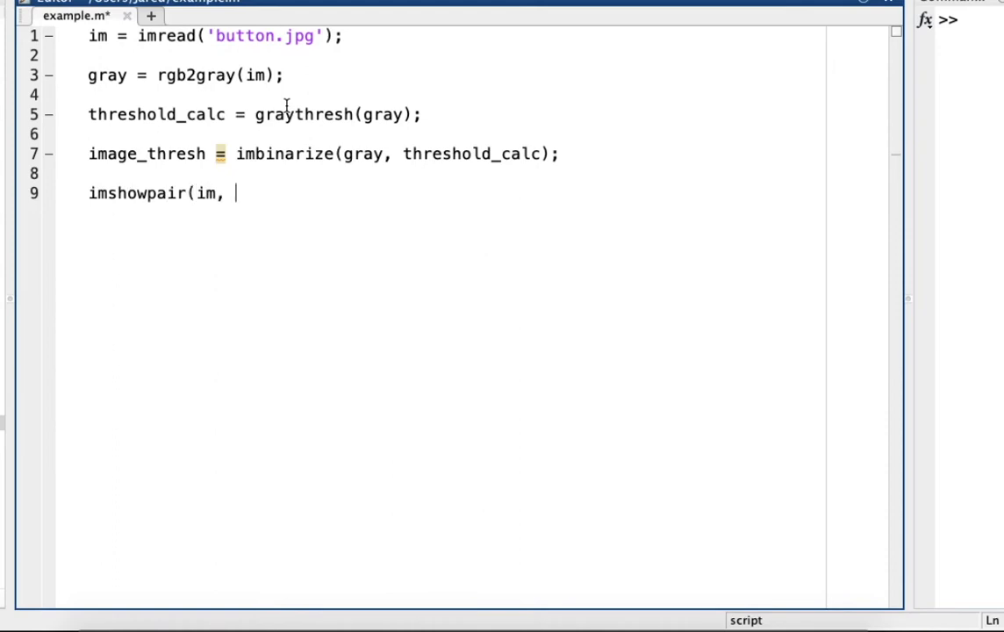
type("image")
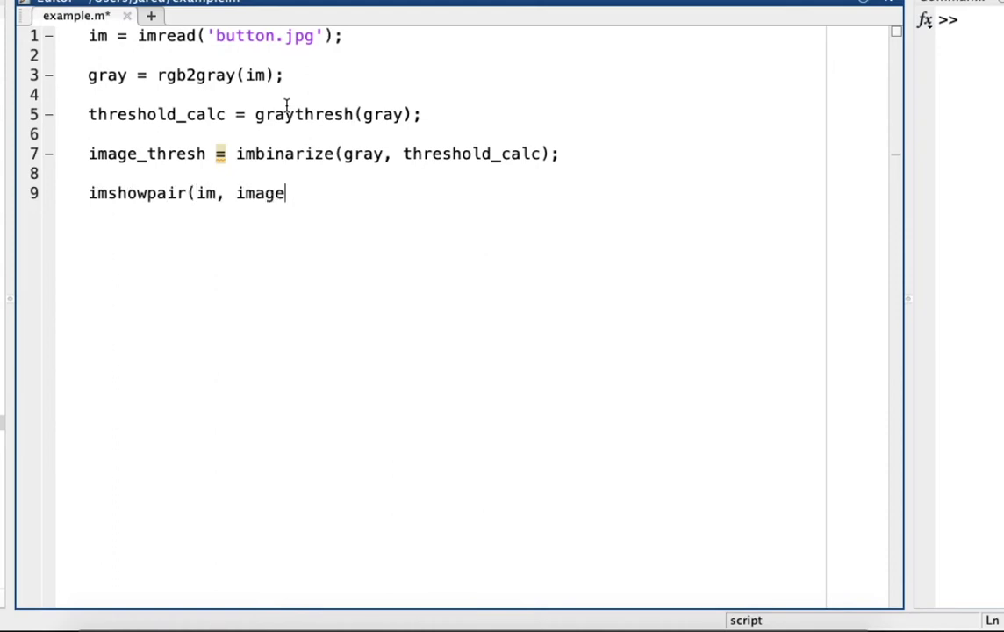
type("_thresh")
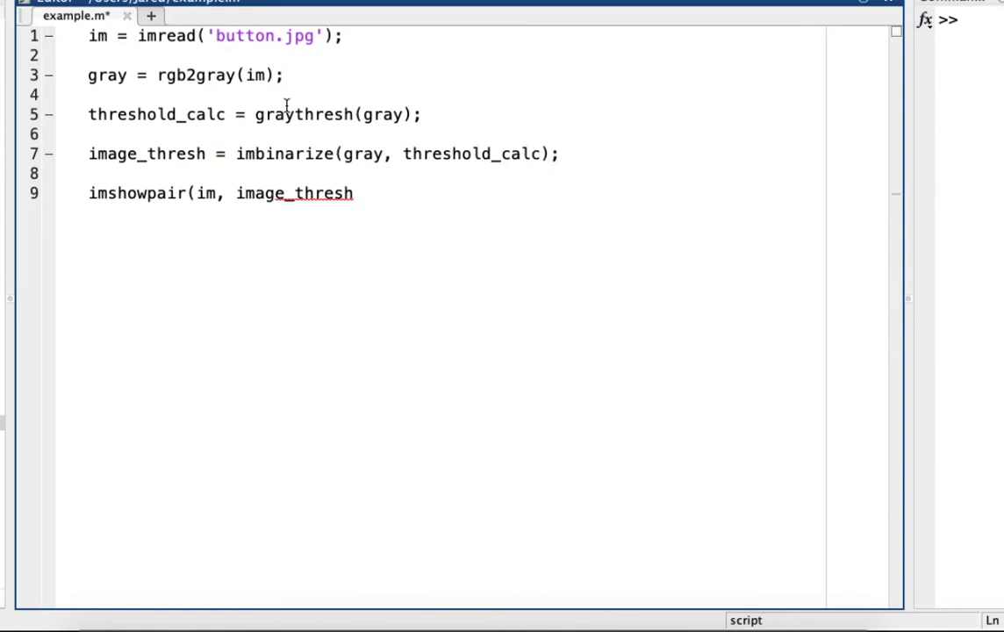
type(", '")
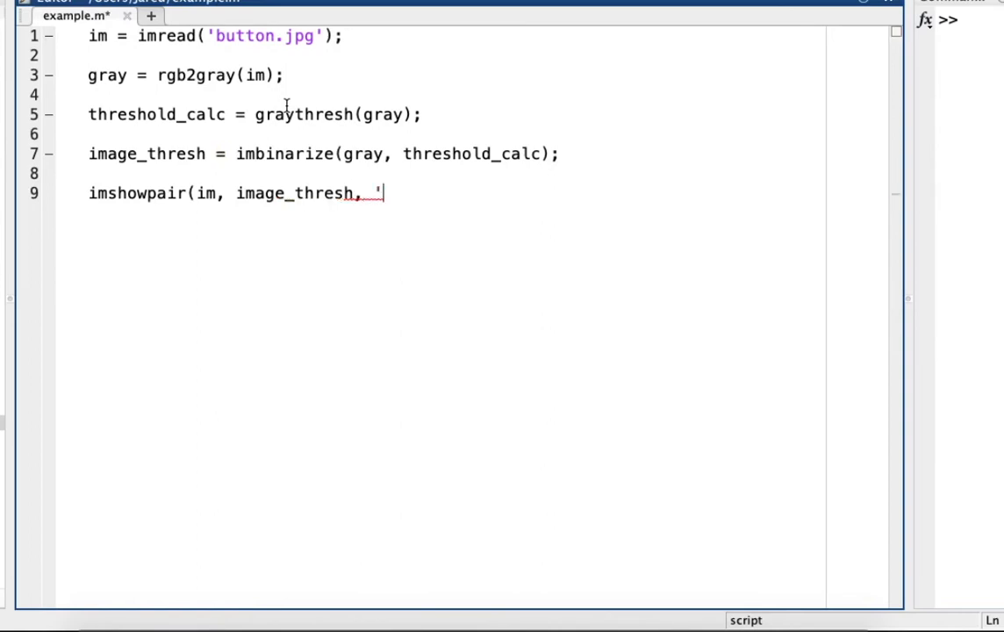
type("montage')")
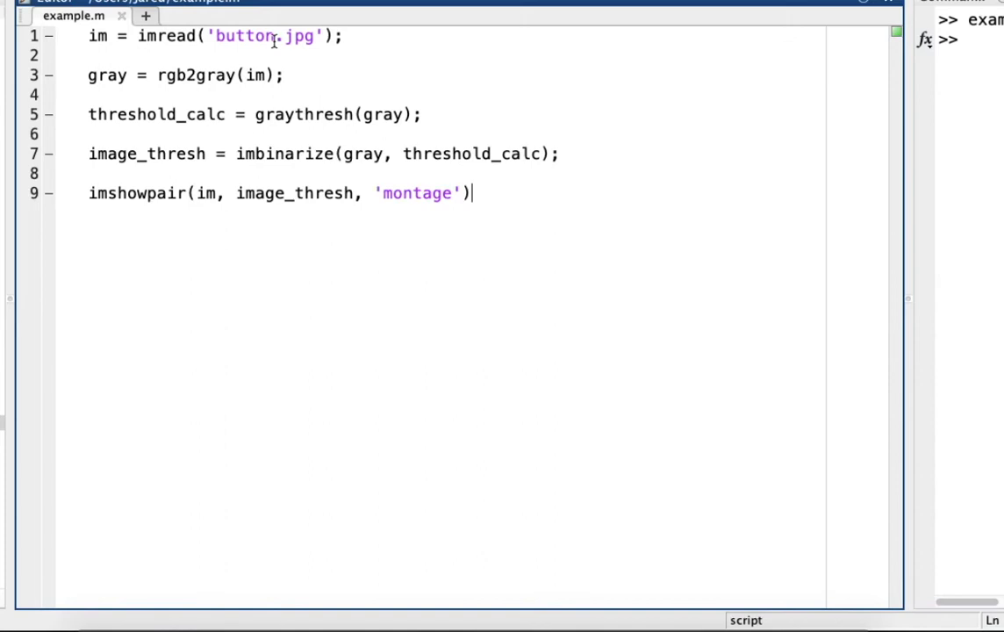
Step: Replace button.jpg in the imread call with cameraman.tif
double_click(244, 36)
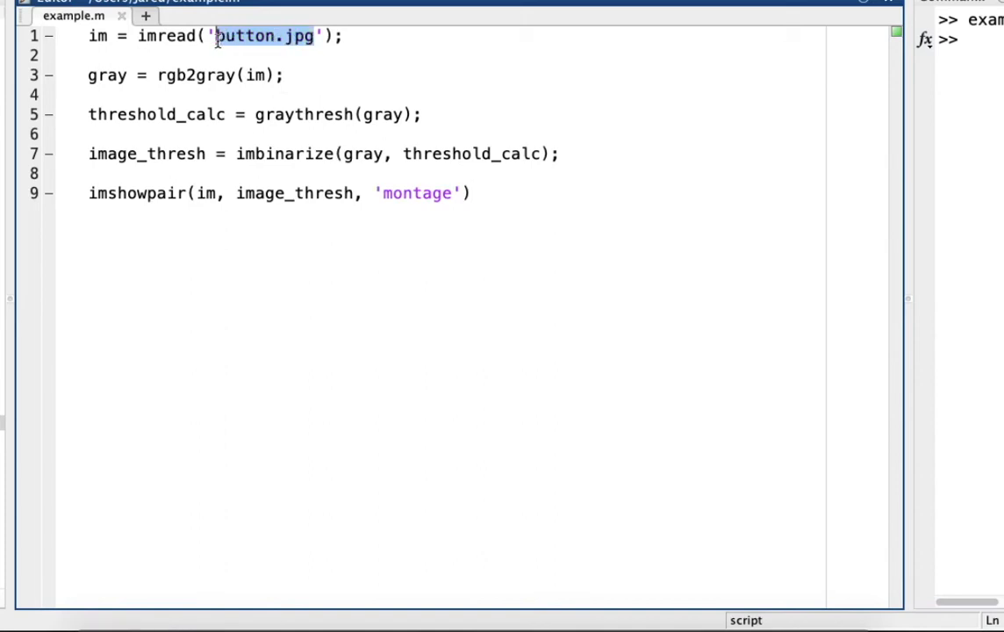
type("camer")
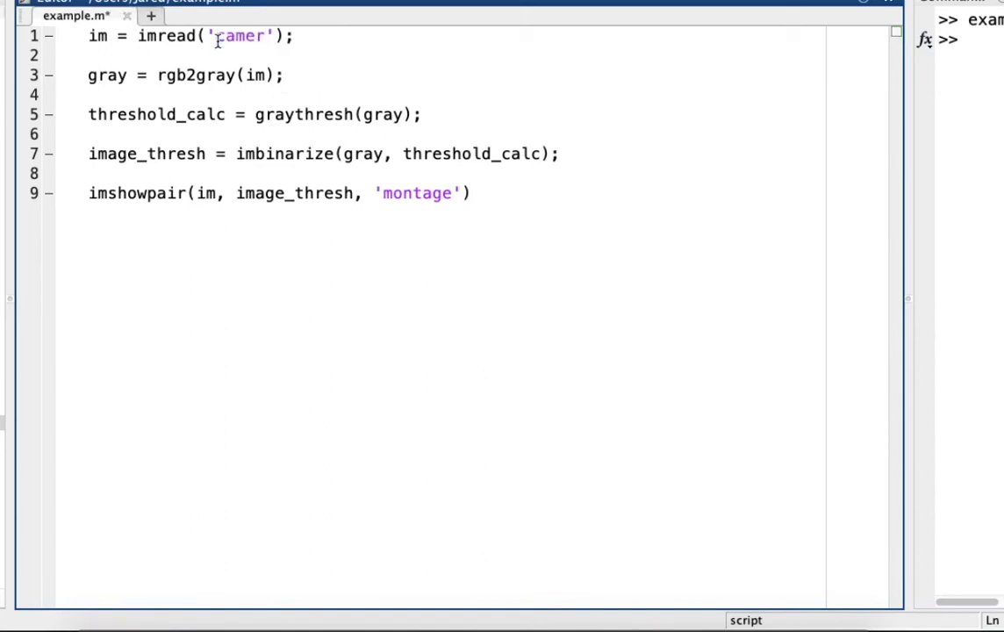
type("aman")
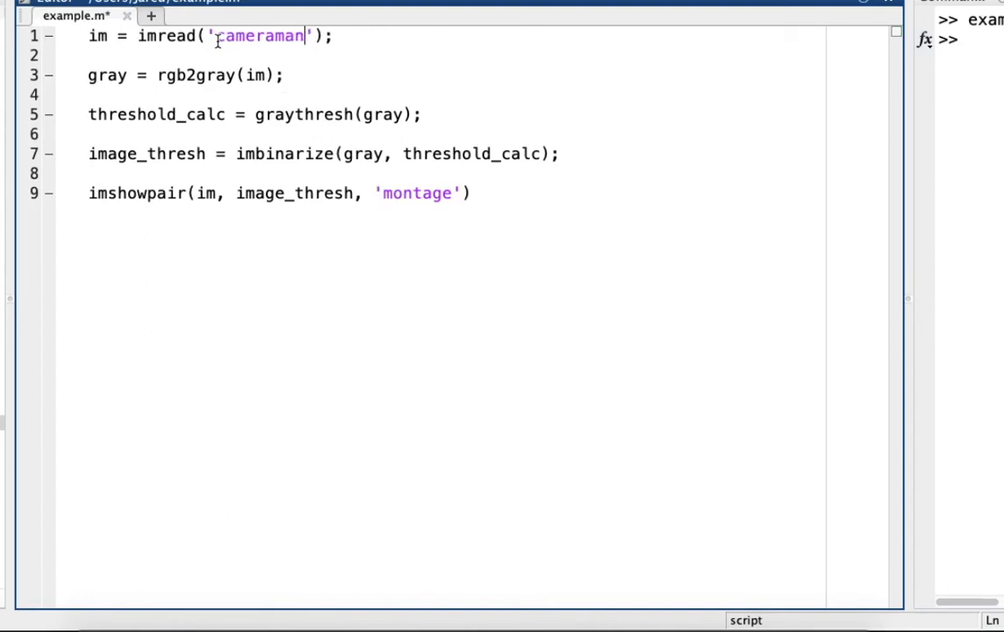
type(".tig")
left_click(256, 114)
type("m")
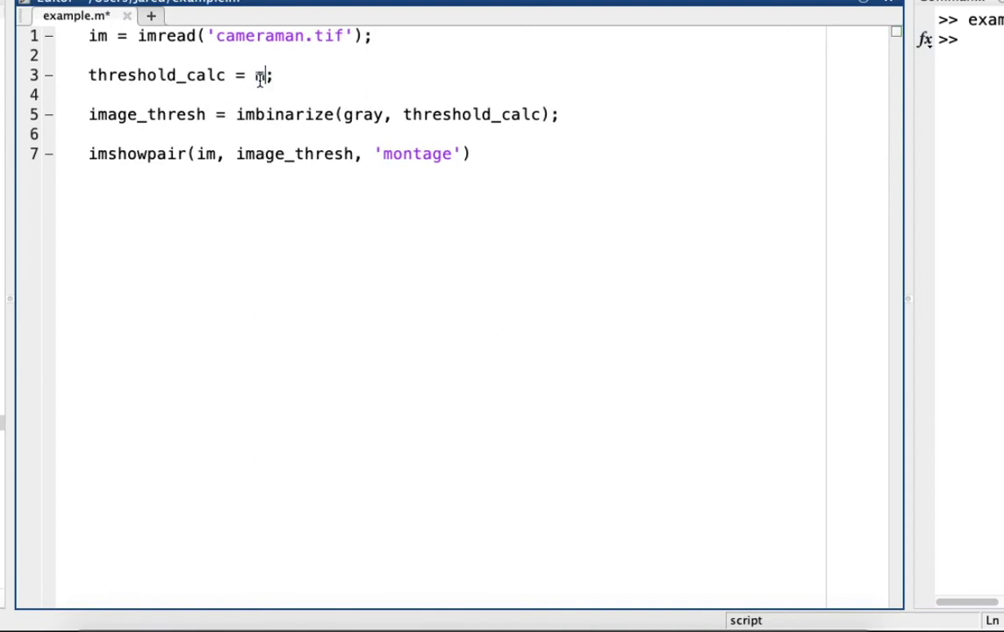
Step: Change the threshold line to threshold_calc = multithresh(im, 3)
type("ultith")
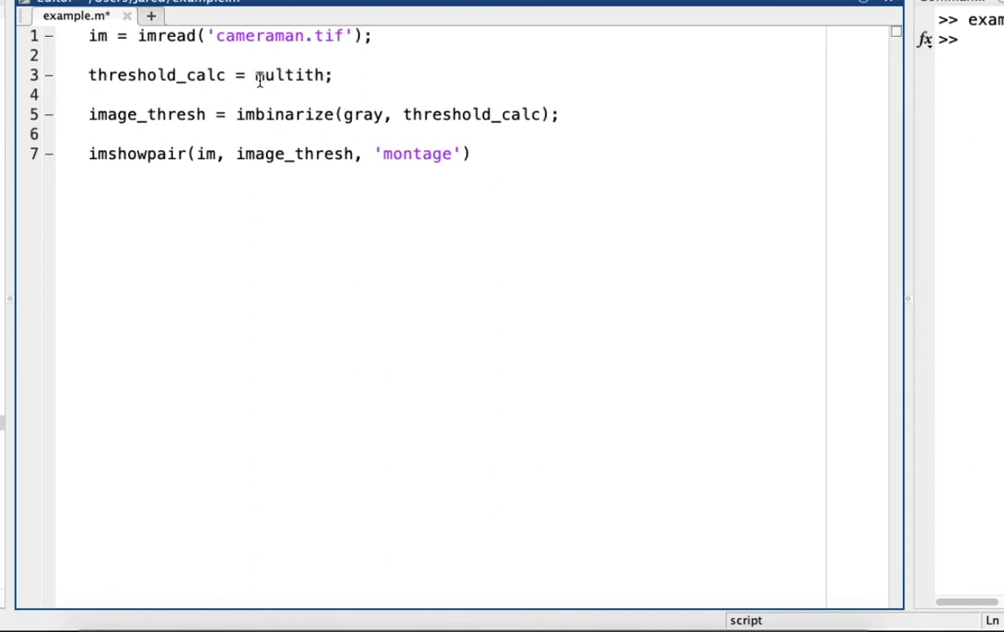
type("resh")
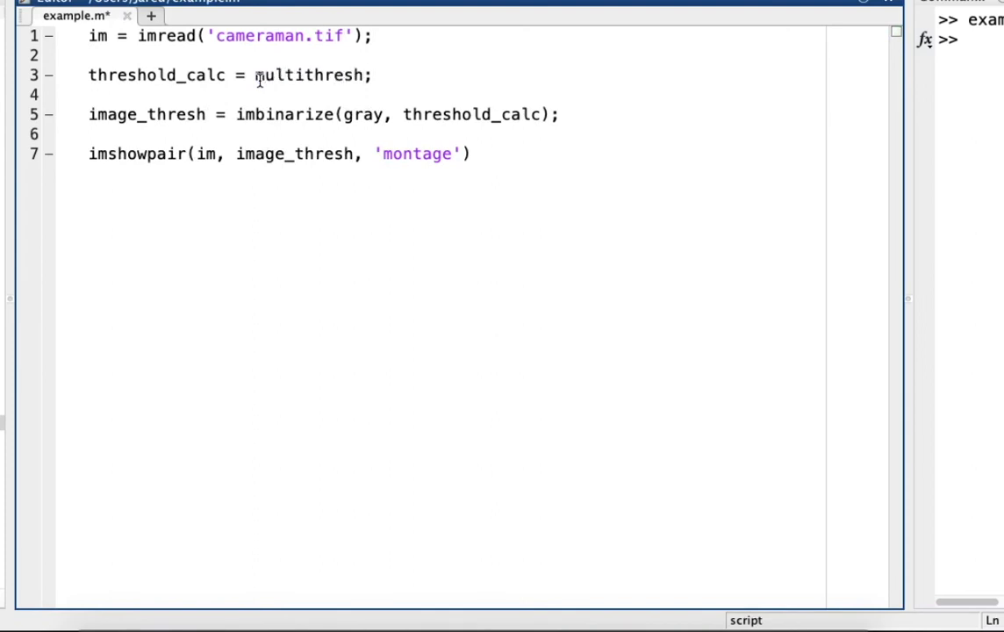
type("im,")
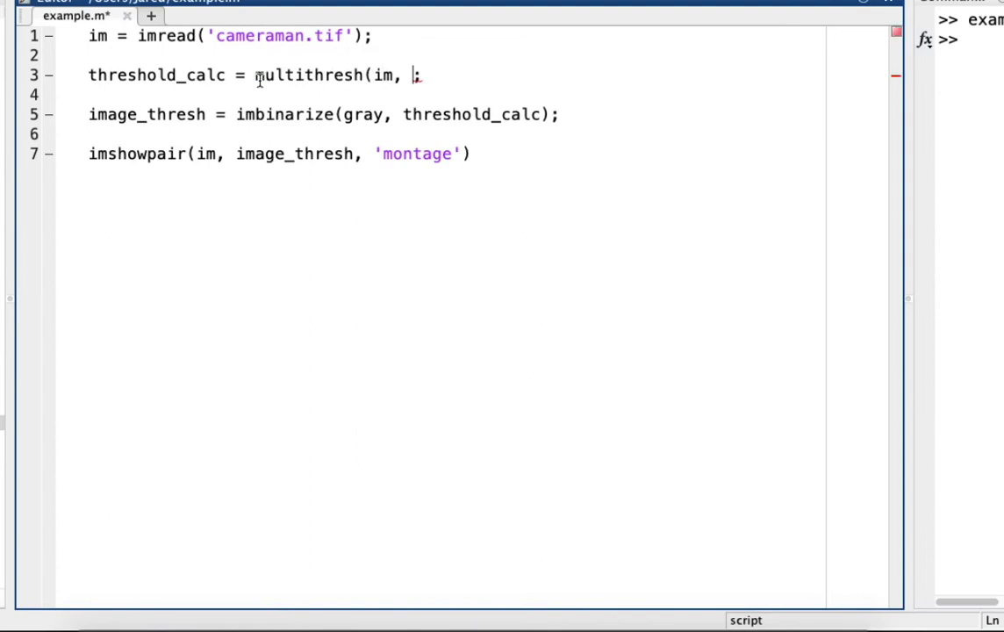
type("3)")
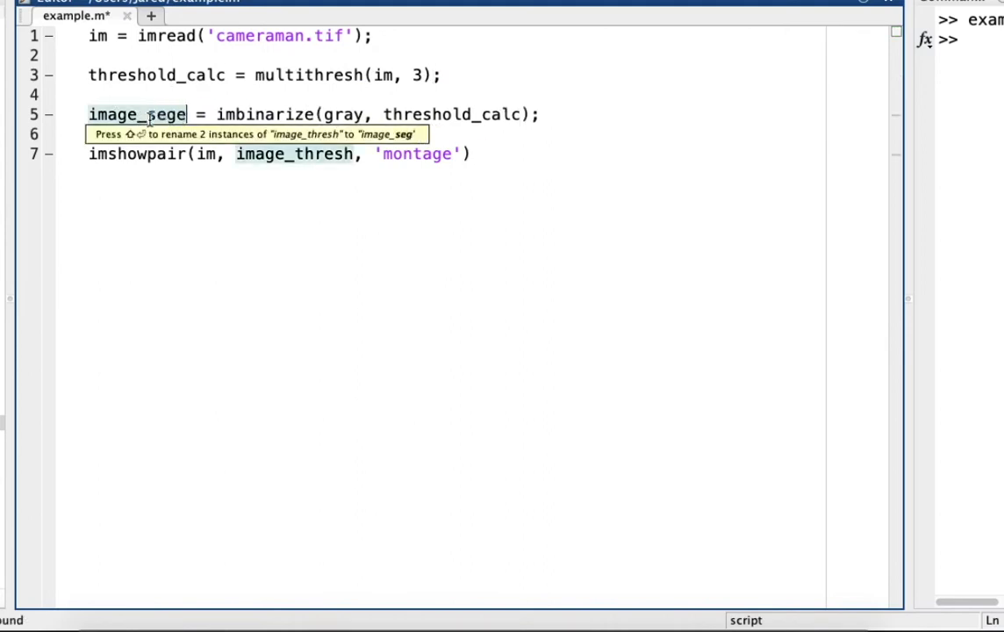
Step: Create image_segmented with imquantize(im, threshold_calc) and pass it to imshowpair
type("gmented")
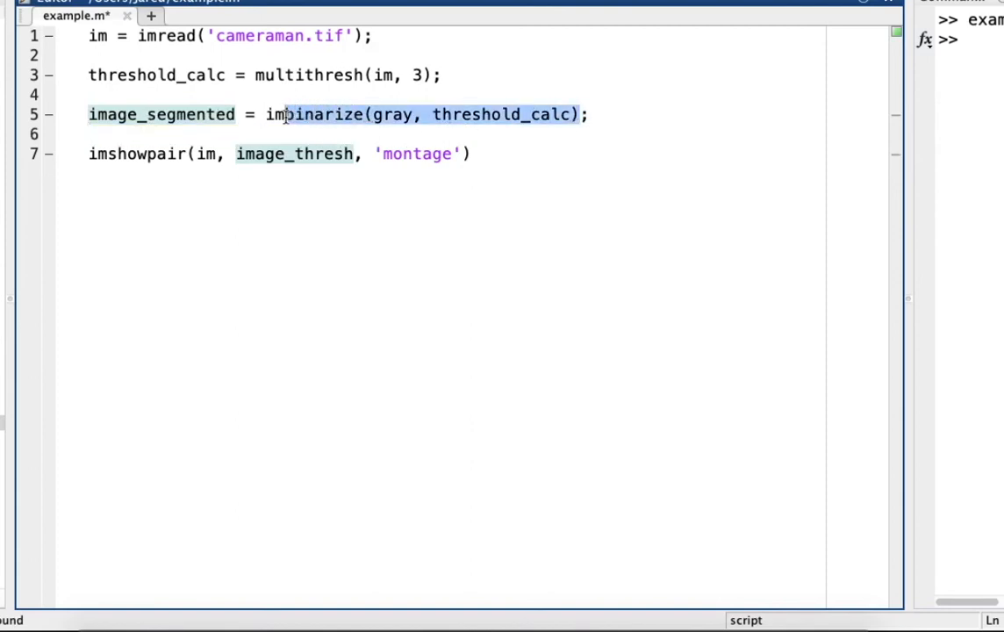
key("Delete")
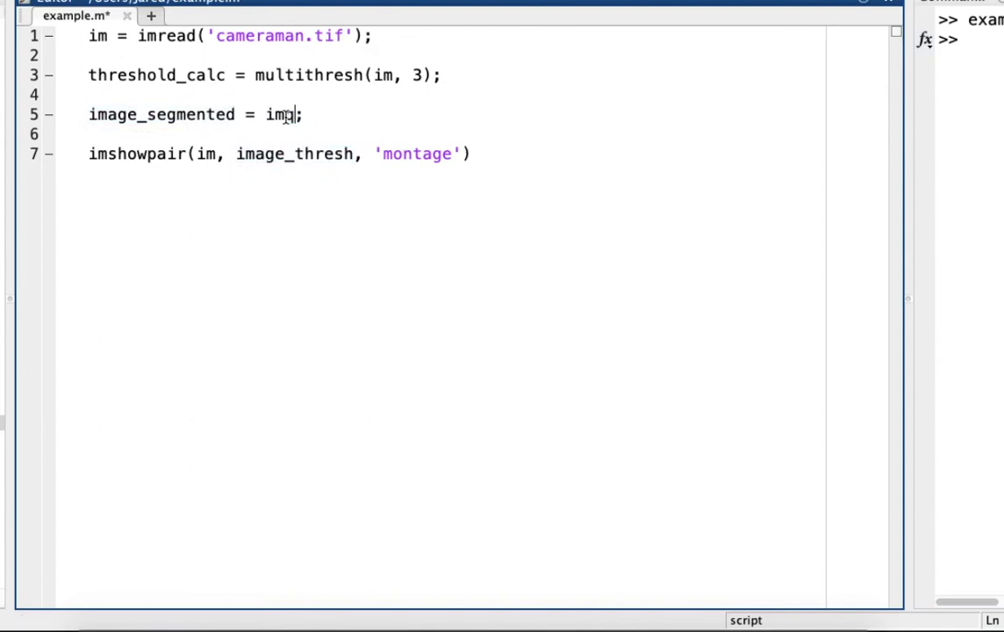
type("quanti")
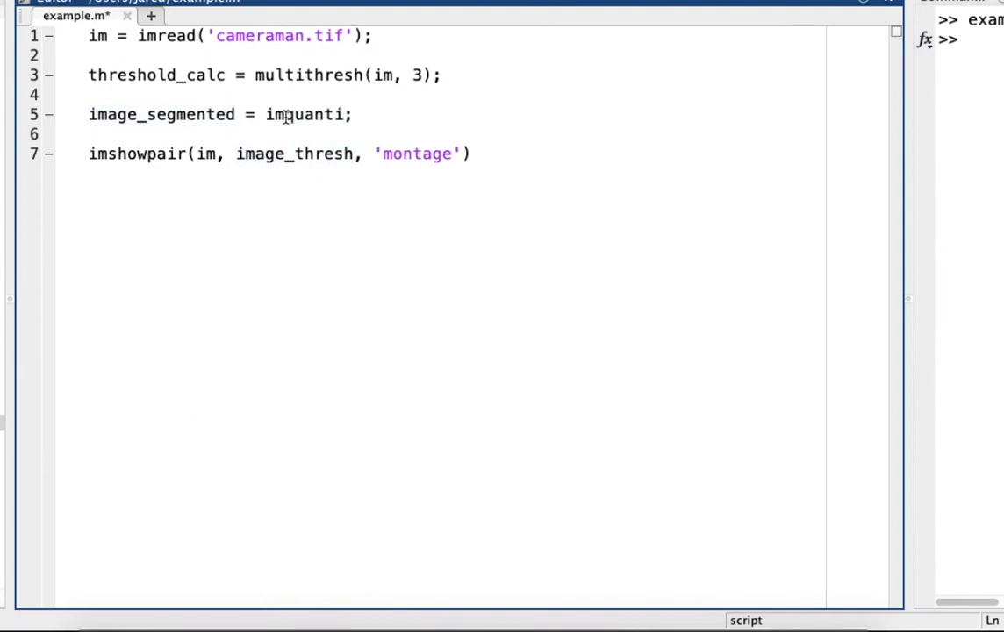
type("ze")
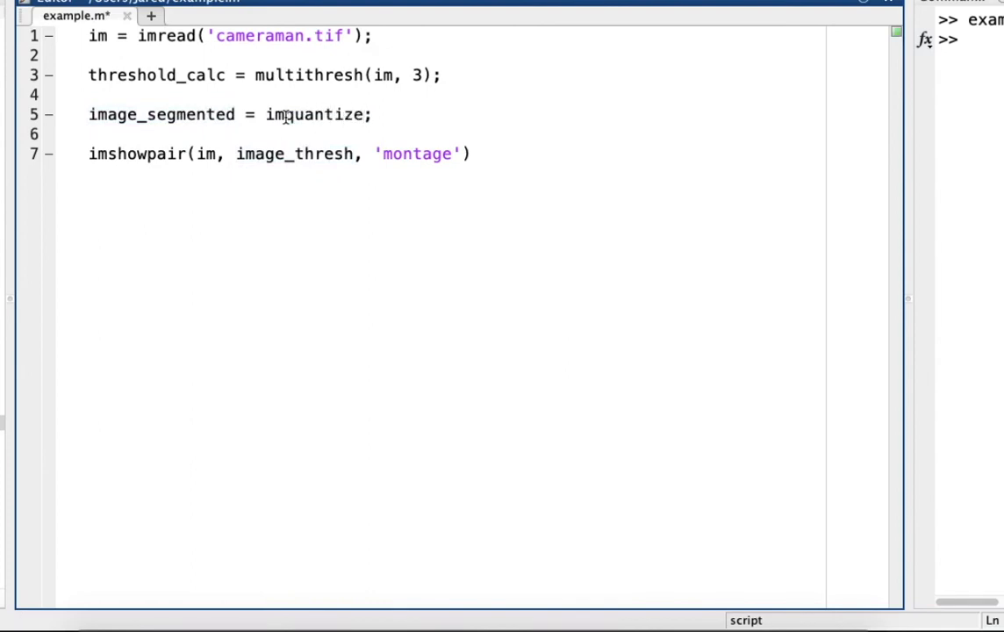
type("(")
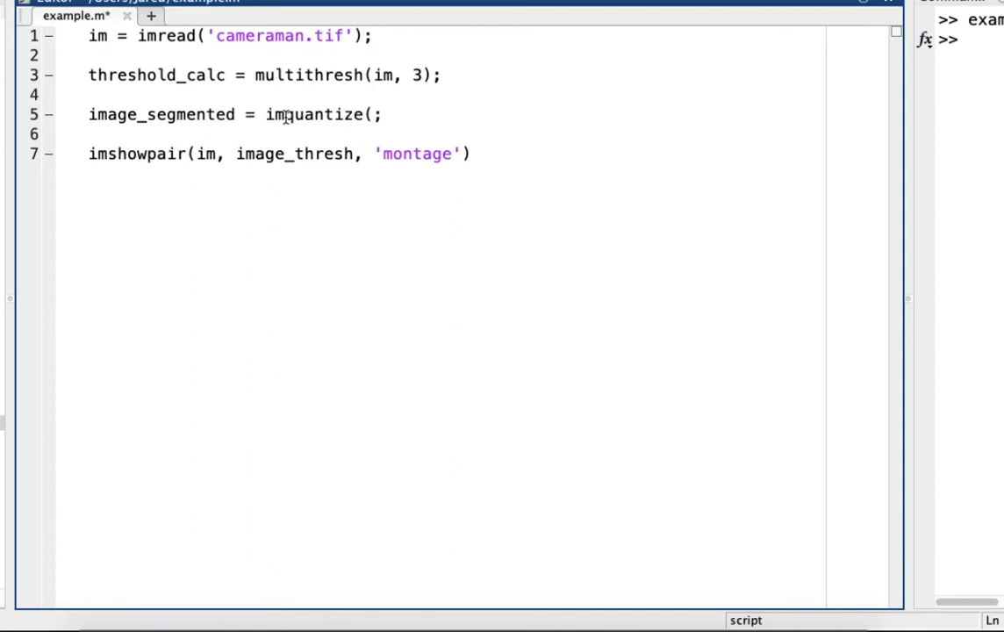
type("(")
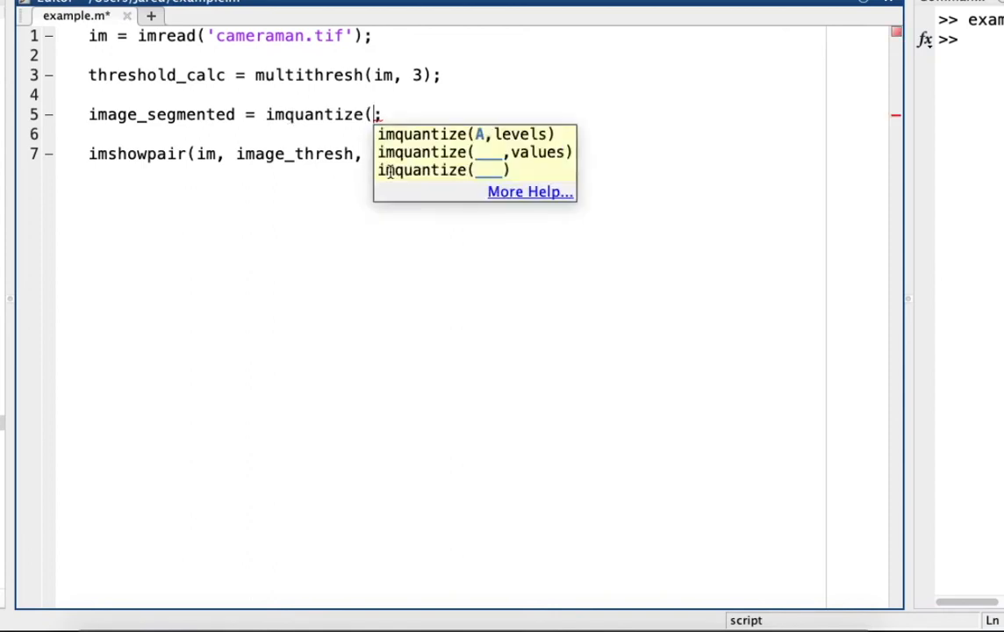
type("im, th")
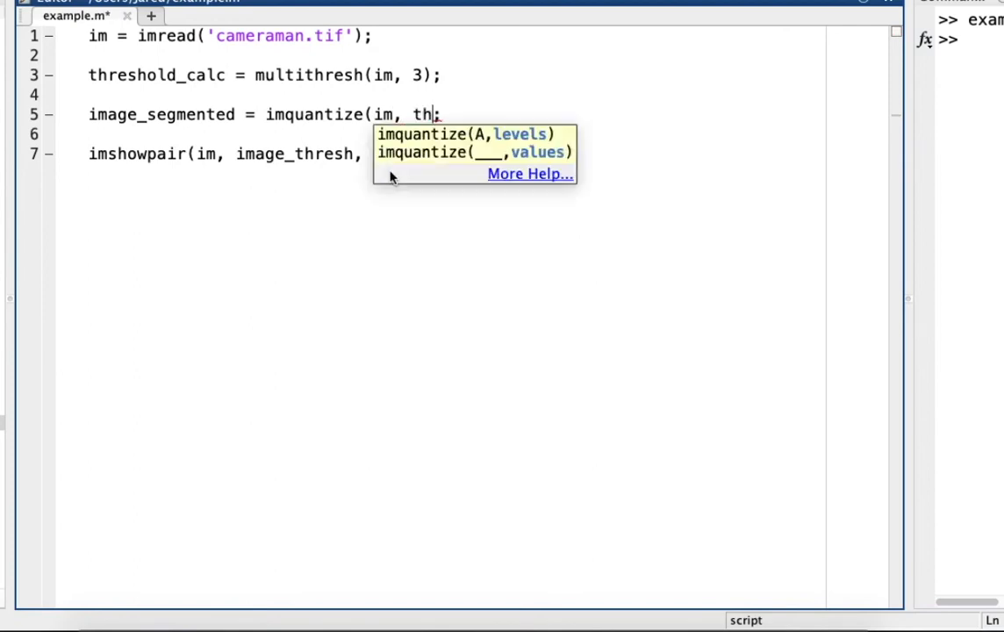
type("reshold_cal")
left_click(281, 153)
type("segmen")
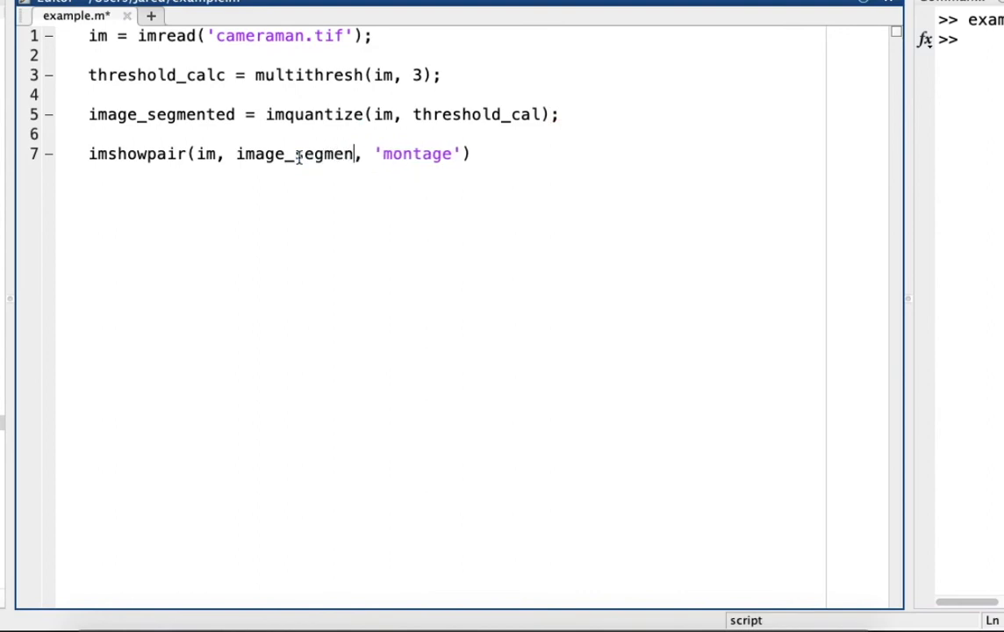
type("ted")
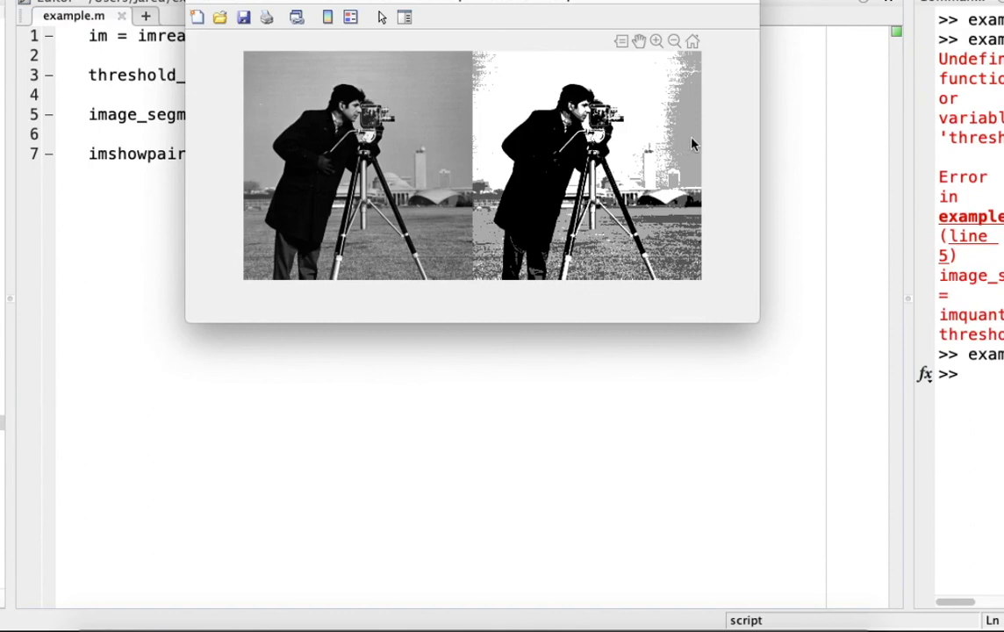
mouse_move(676, 225)
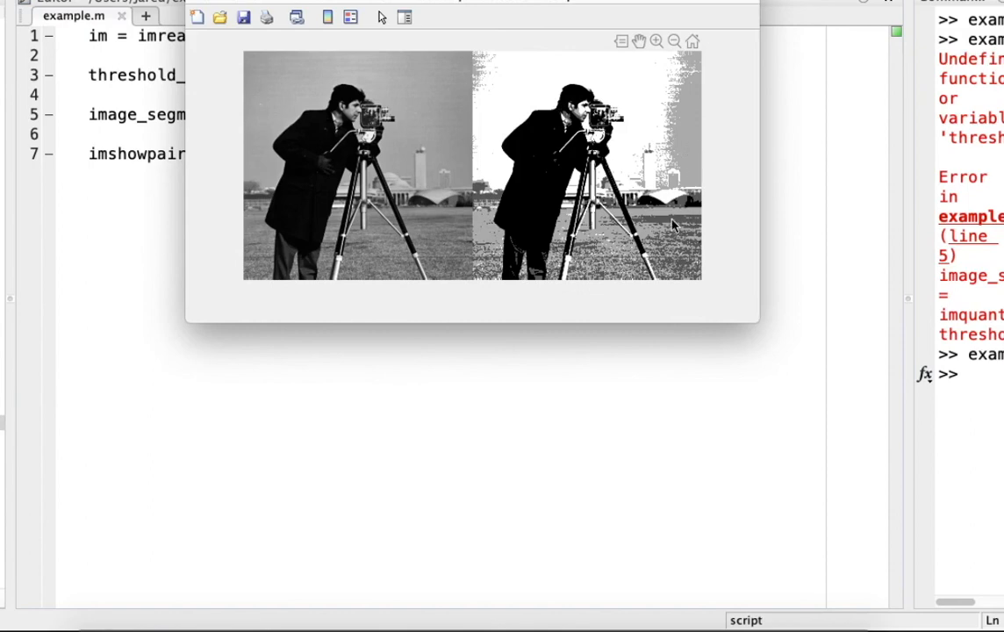
mouse_move(521, 203)
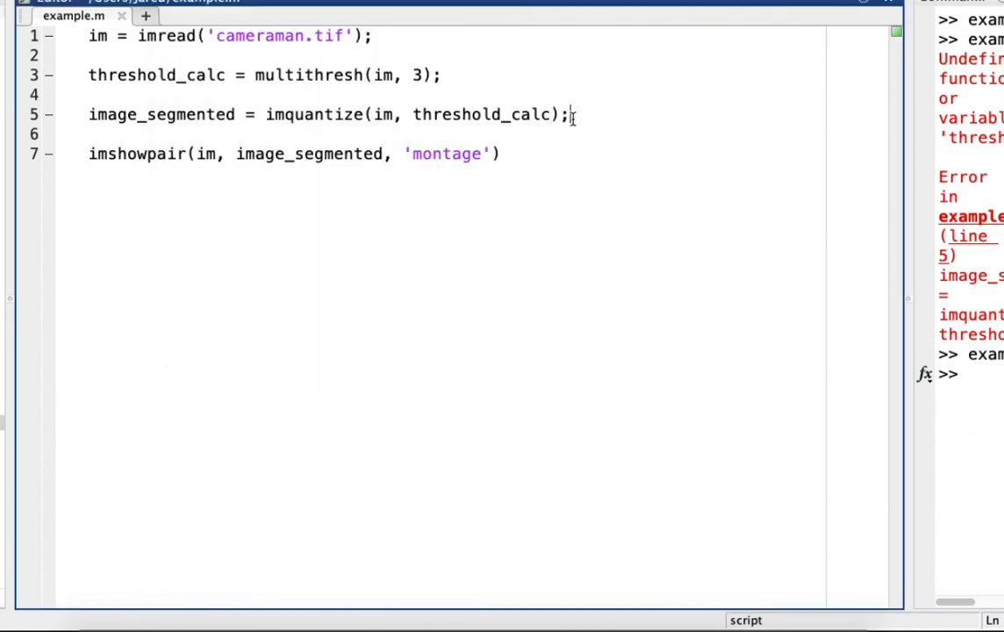
Step: Add rgb = label2rgb(image_segmented); and show rgb in imshowpair instead
key("enter")
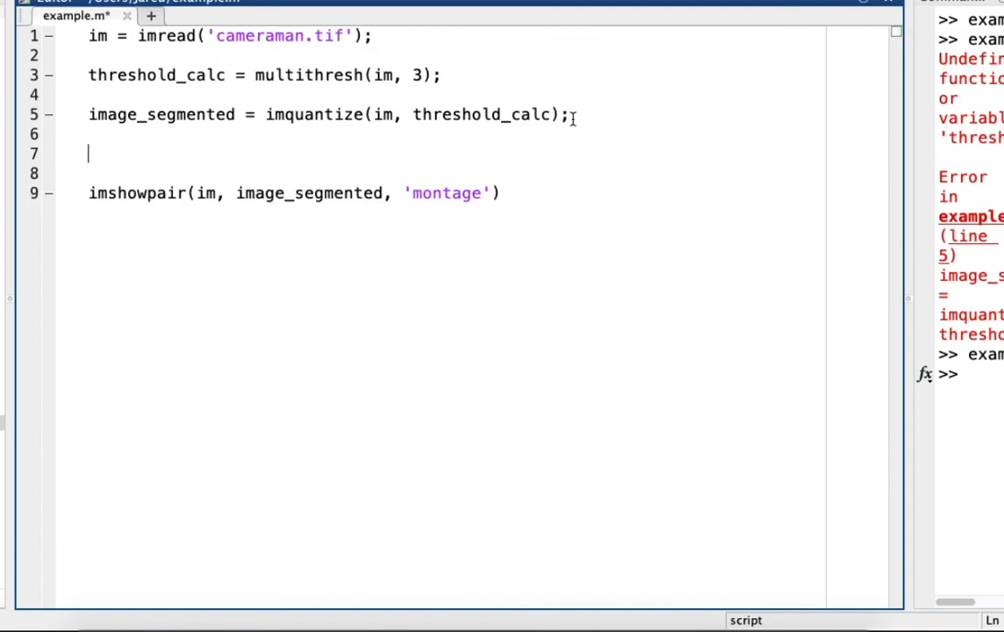
type("r")
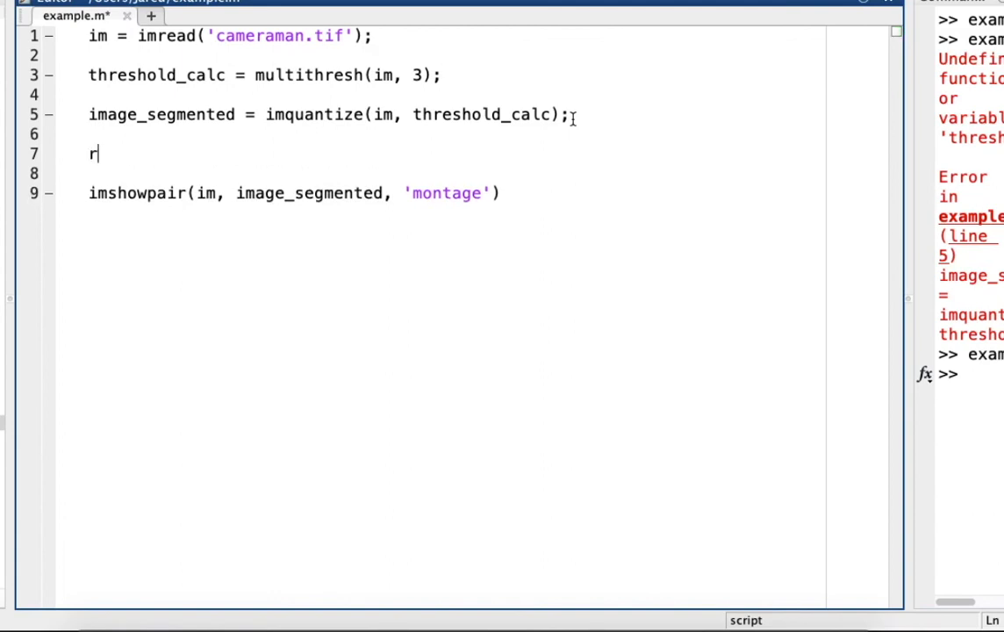
type("gb =")
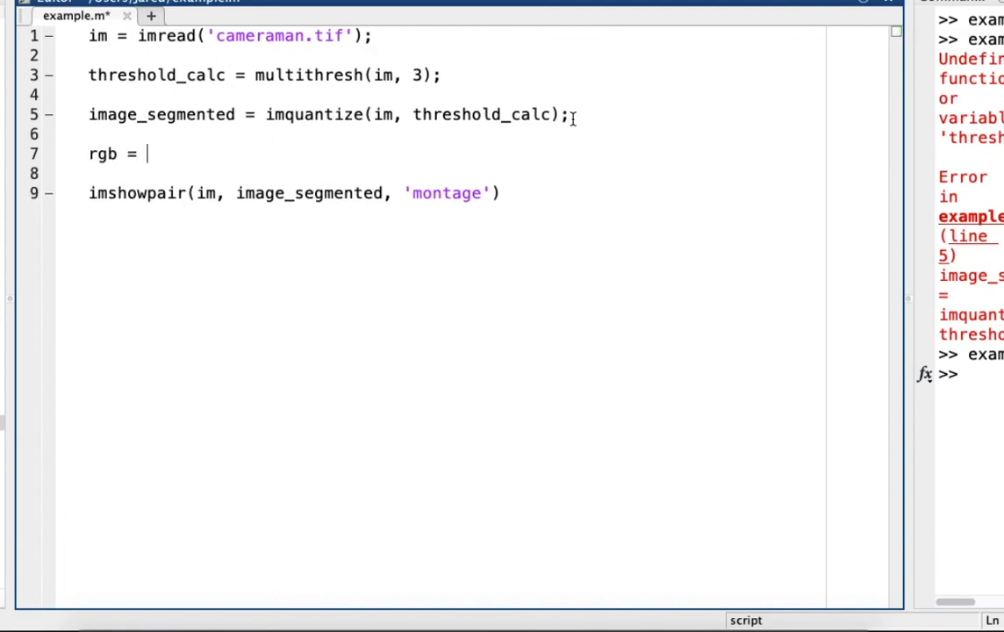
type("label")
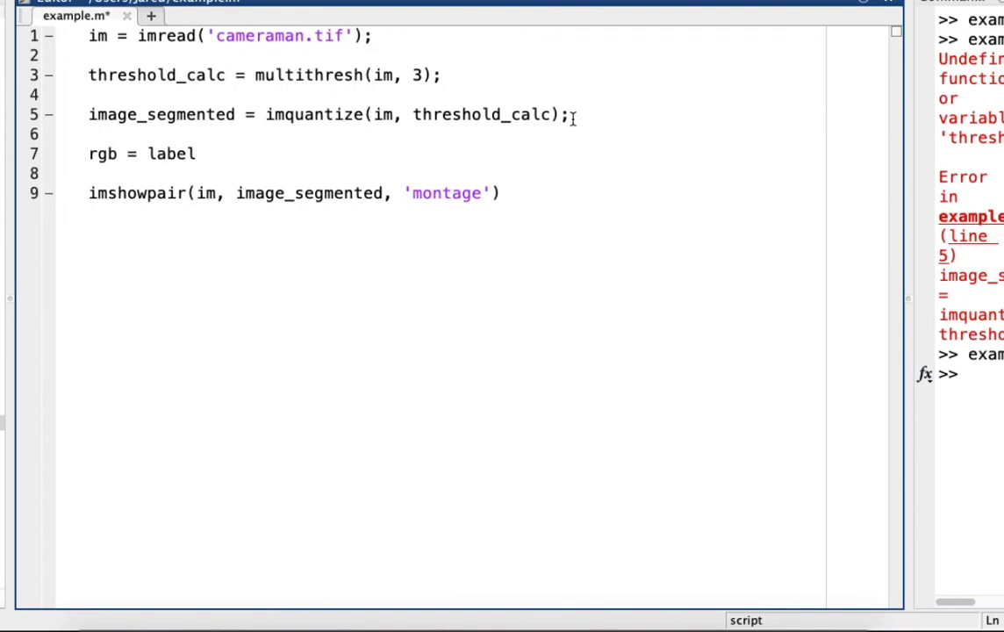
type("2rgb")
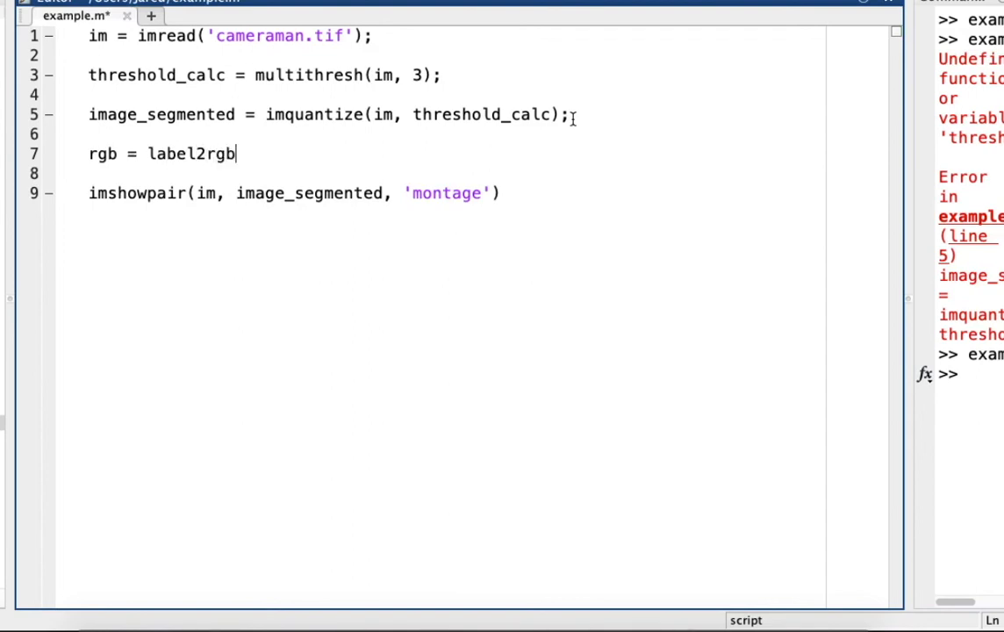
type("\" \"")
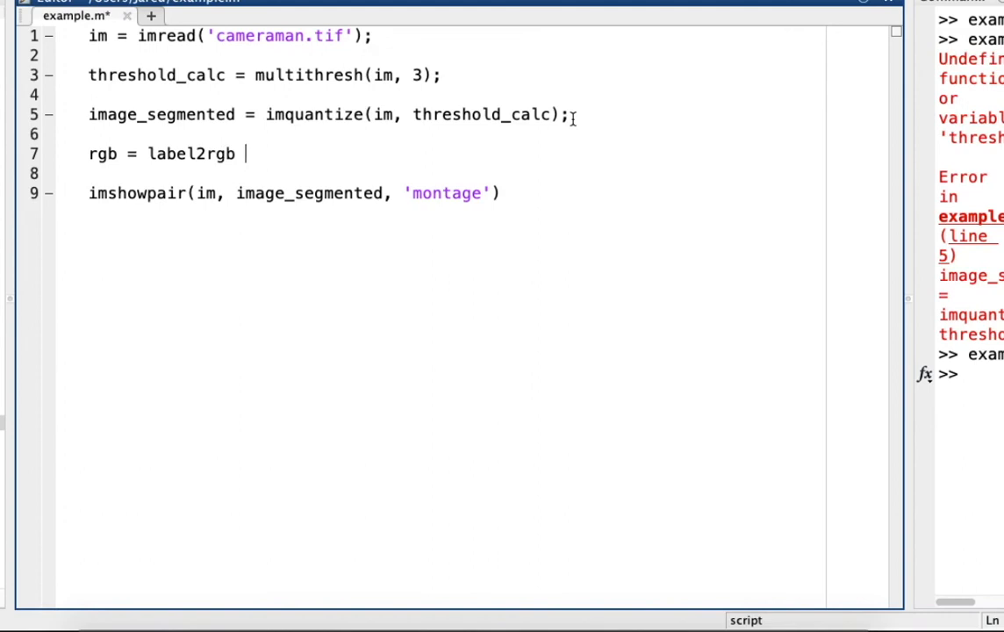
type("(ima")
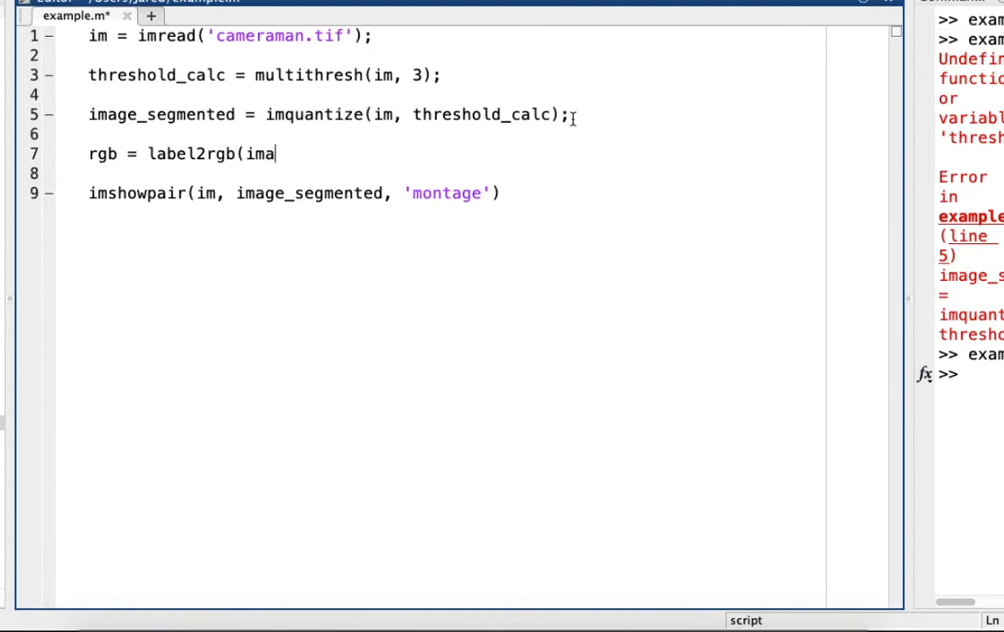
type("ge_segment")
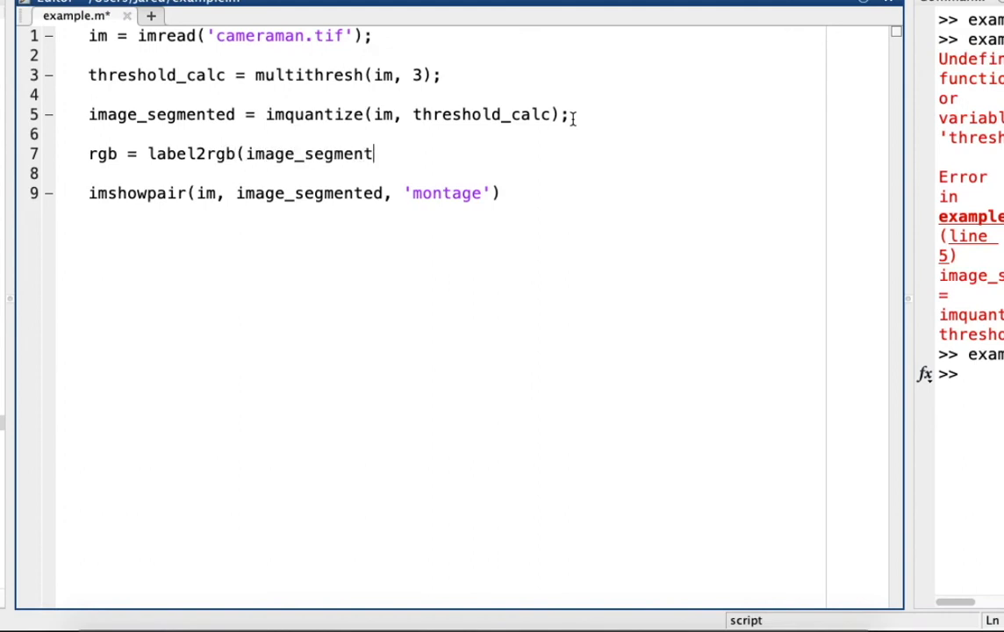
type("ed")
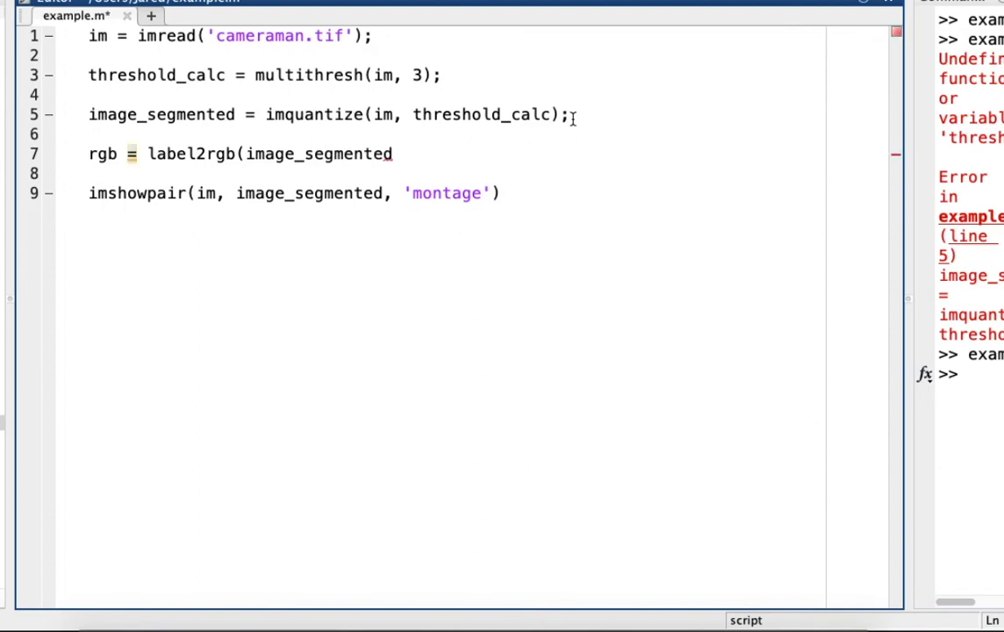
type(");")
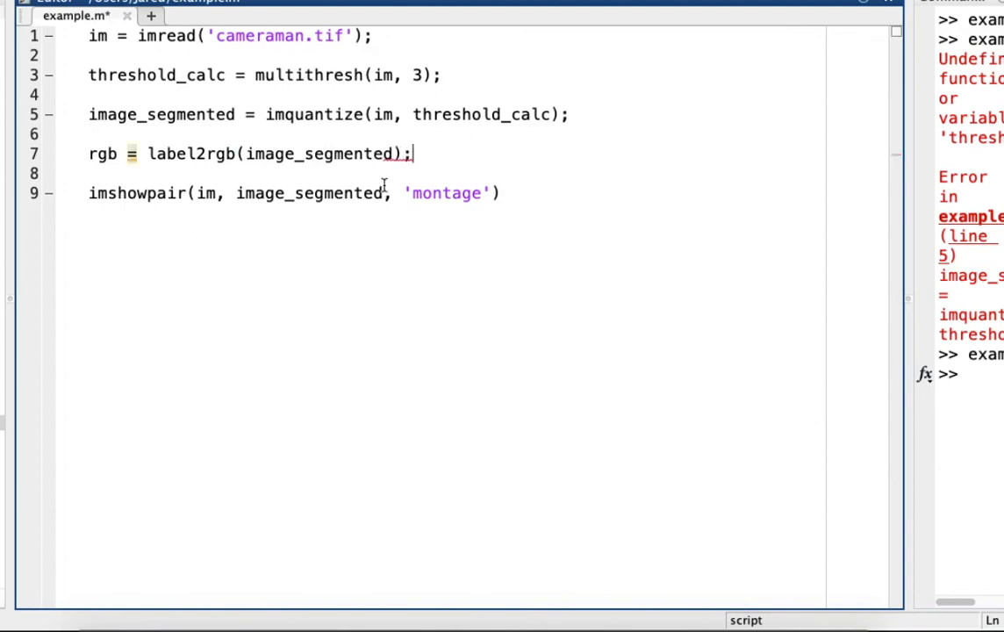
double_click(309, 193)
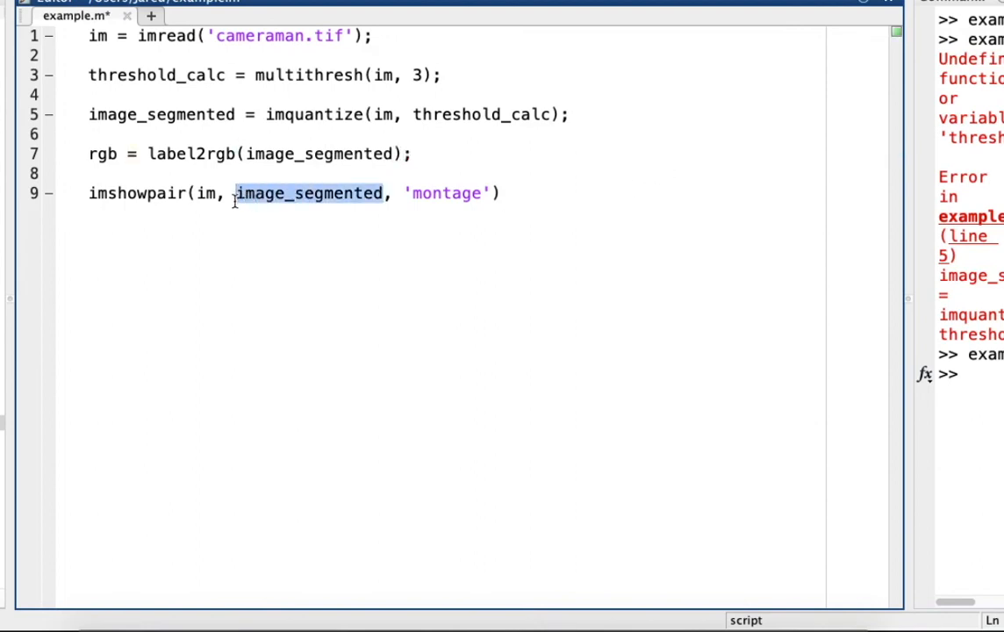
type("rgb")
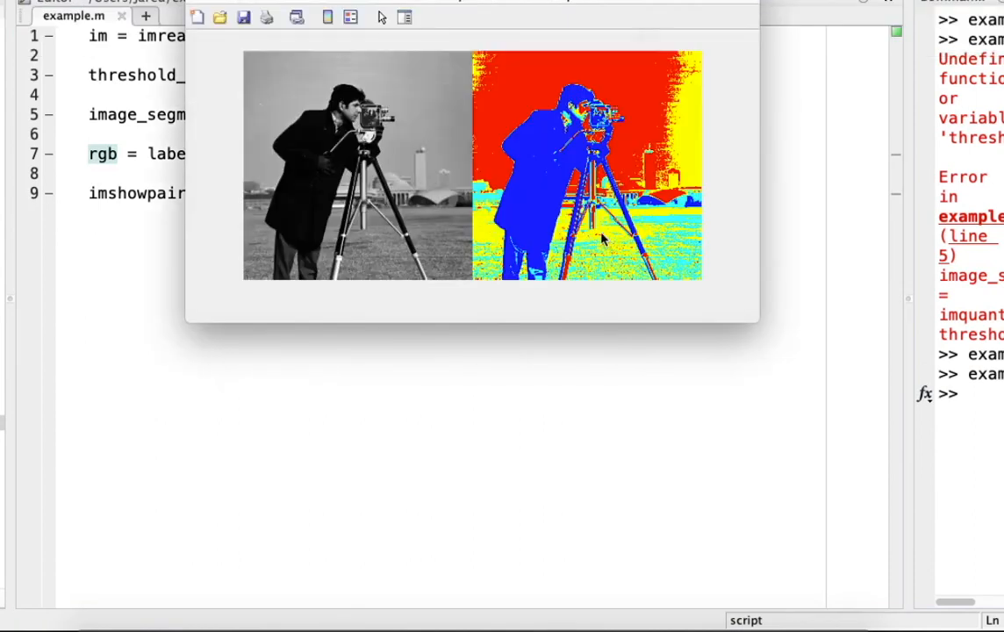
mouse_move(690, 85)
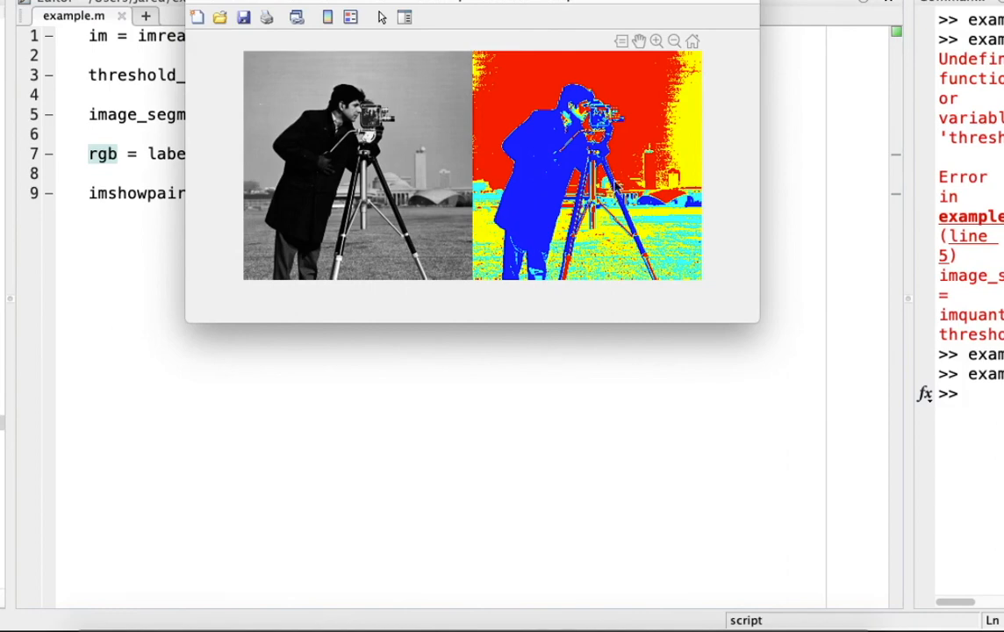
mouse_move(667, 223)
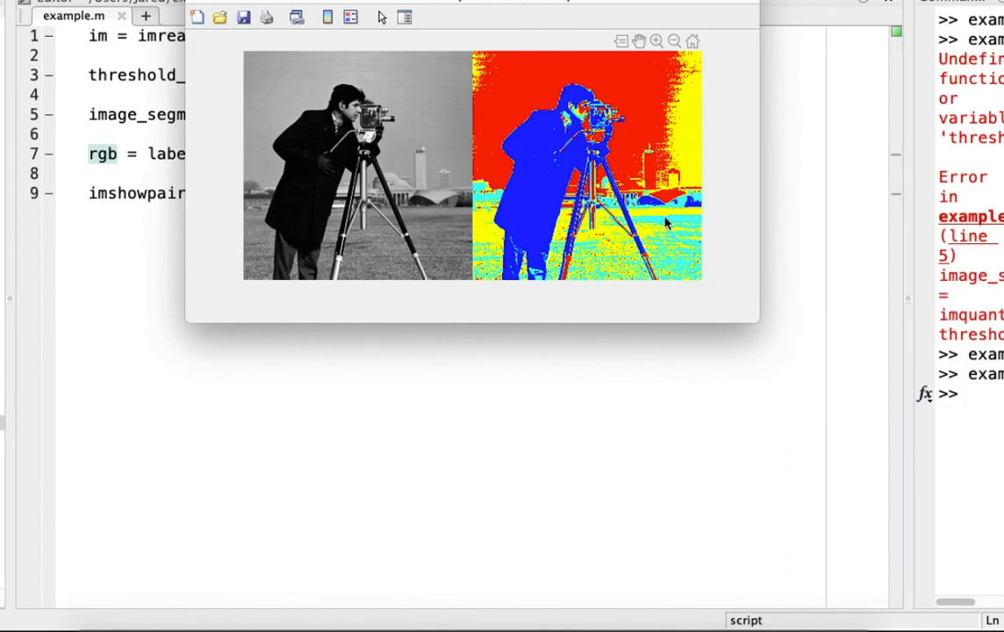